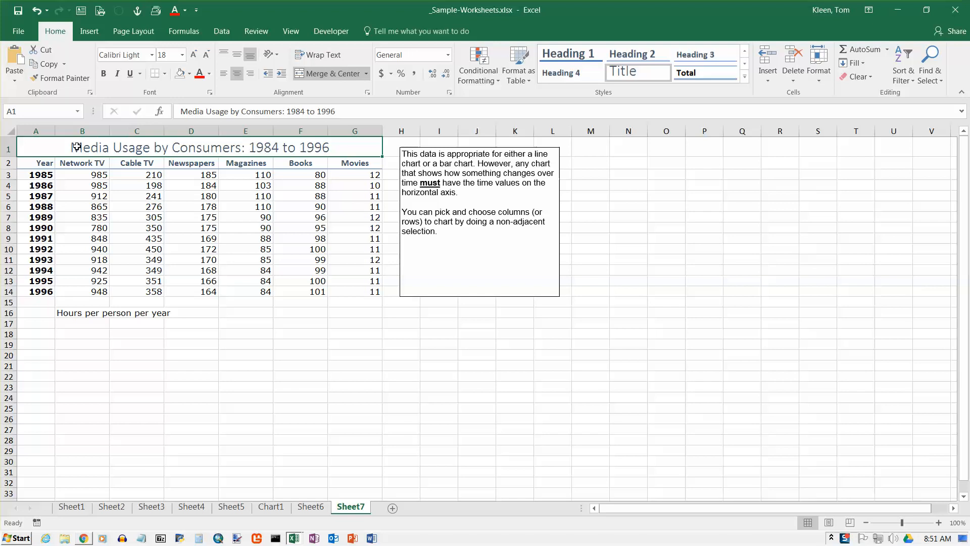
{"action": "mouse_move", "coordinate": [112, 211]}
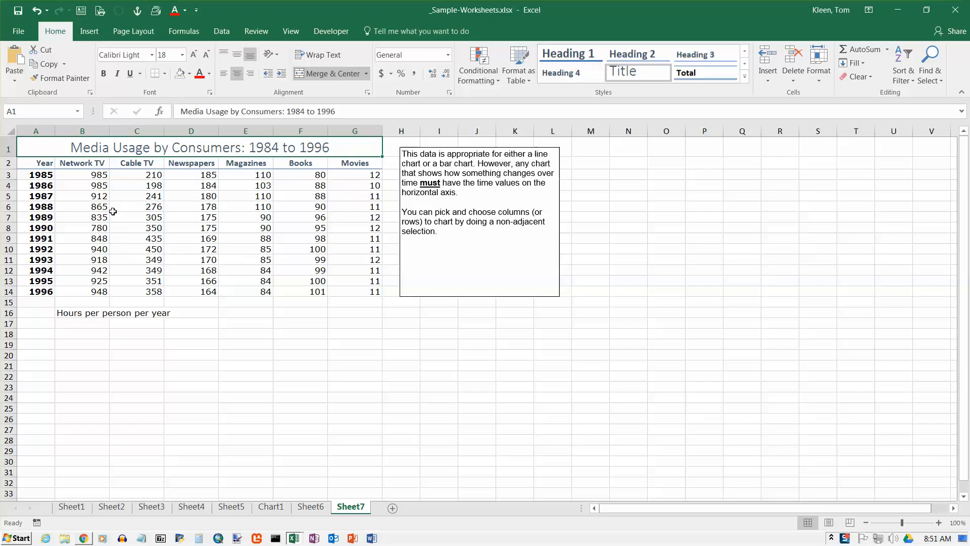
{"action": "mouse_move", "coordinate": [149, 230]}
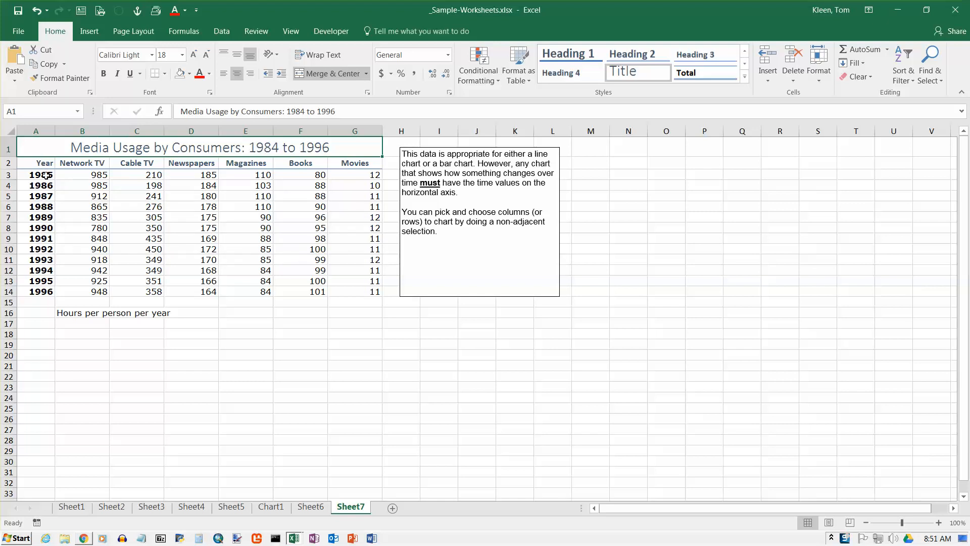
Step: Select the Year values 1985 through 1996 as the start of the chart data range
{"action": "left_click_drag", "start_coordinate": [36, 162], "coordinate": [36, 227]}
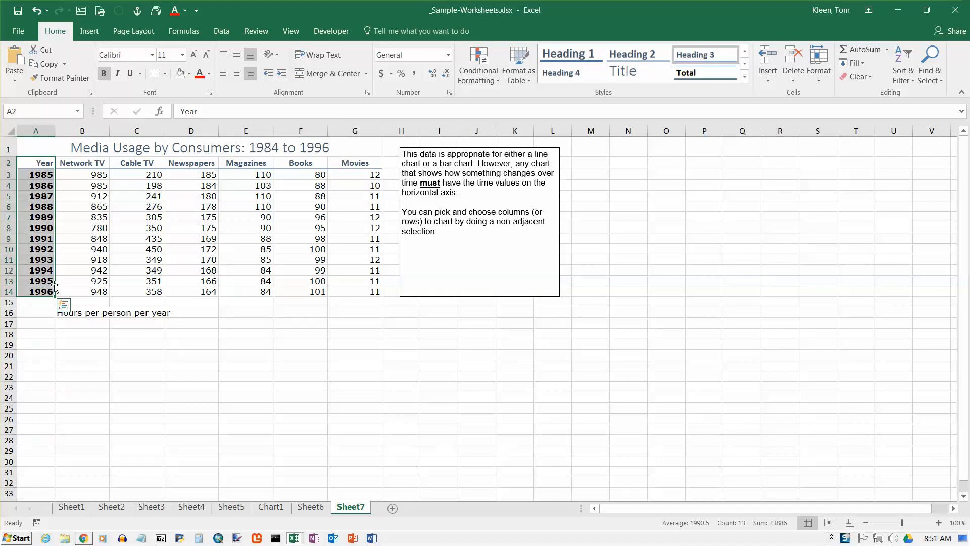
{"action": "mouse_move", "coordinate": [89, 296]}
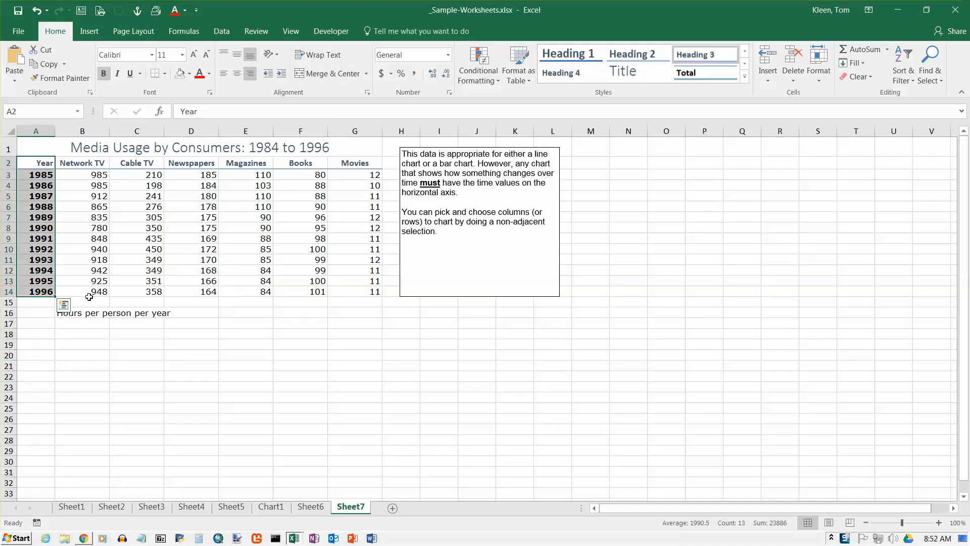
{"action": "mouse_move", "coordinate": [172, 182]}
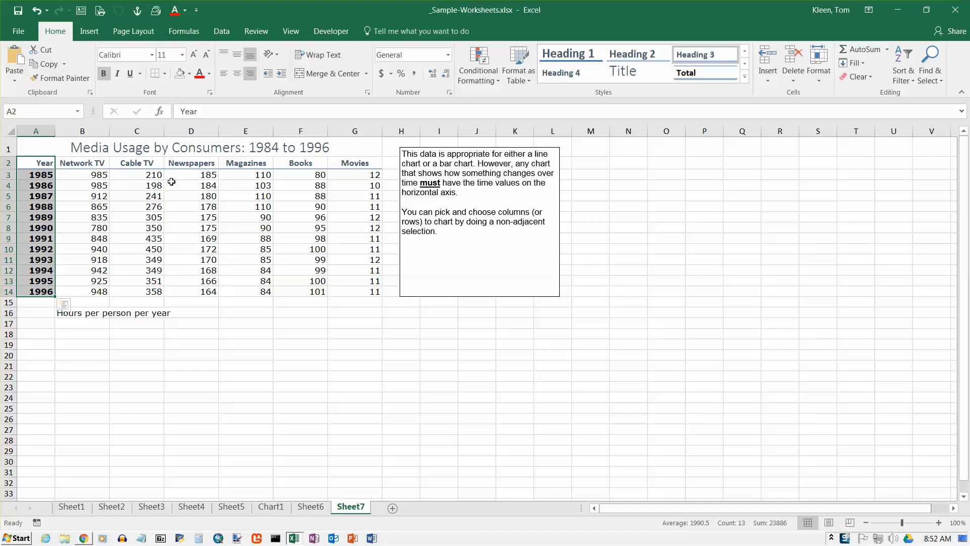
{"action": "mouse_move", "coordinate": [204, 179]}
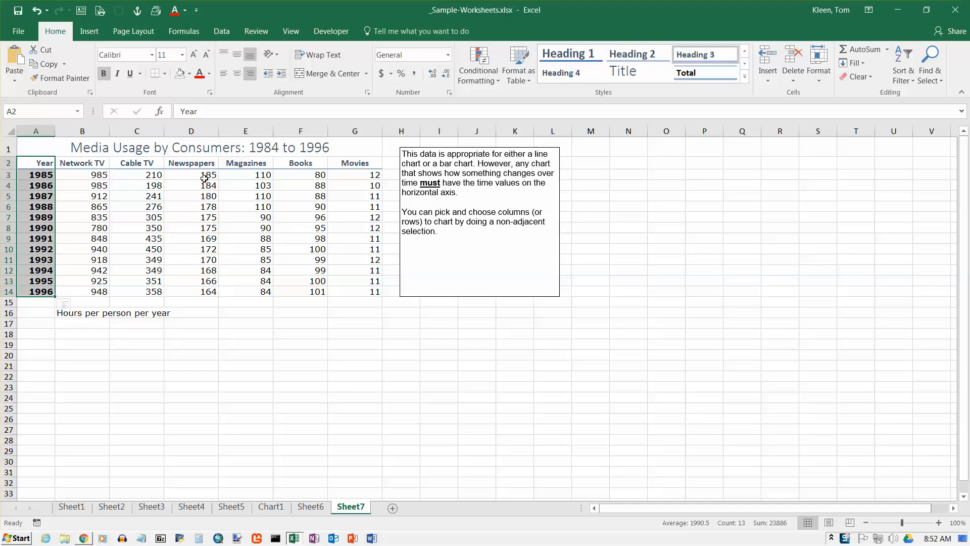
{"action": "mouse_move", "coordinate": [98, 174]}
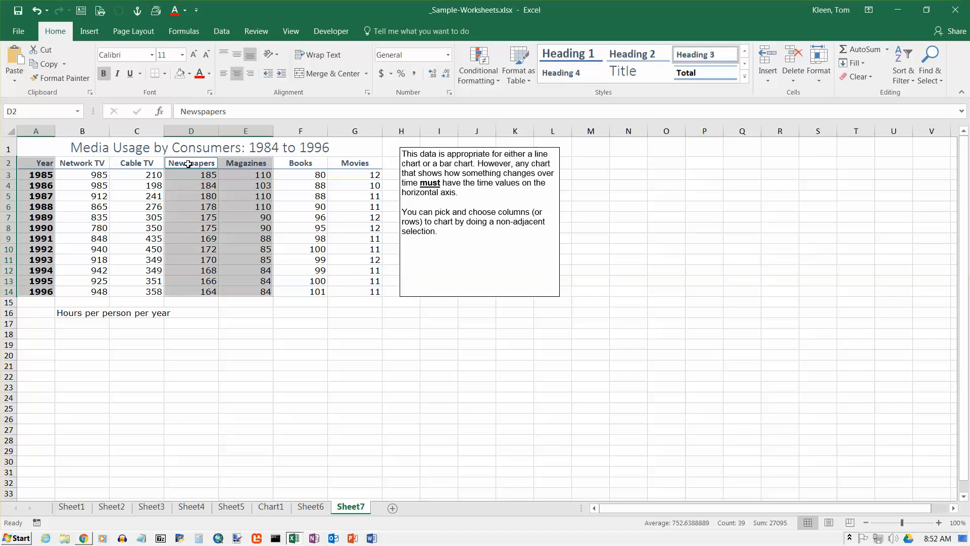
{"action": "mouse_move", "coordinate": [246, 165]}
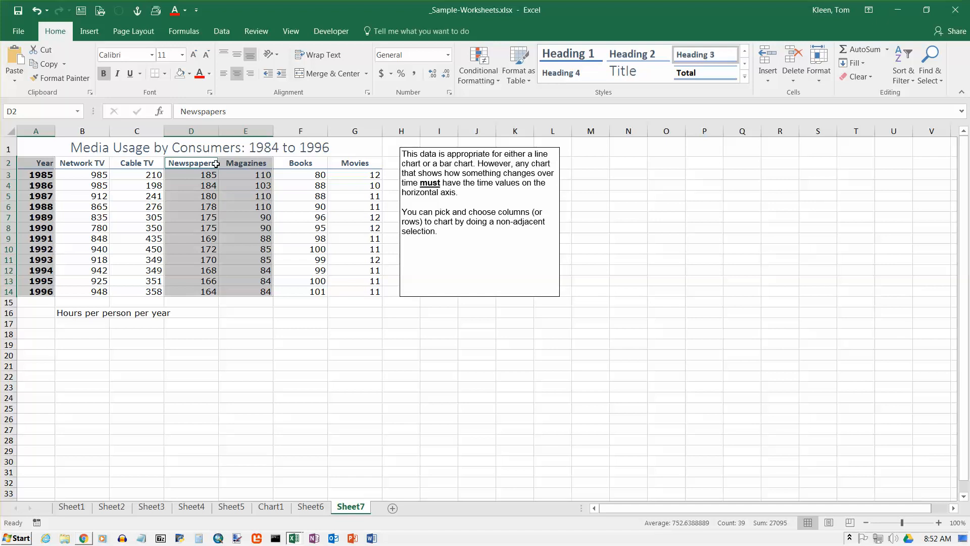
{"action": "mouse_move", "coordinate": [38, 163]}
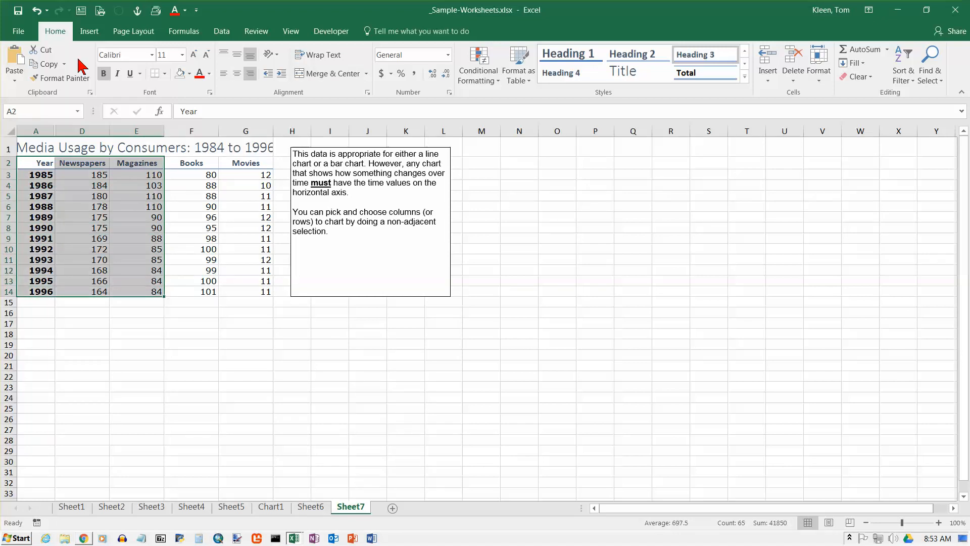
Step: Undo hiding the TV columns and add the Newspapers and Magazines values to the selection
{"action": "left_click", "coordinate": [38, 10]}
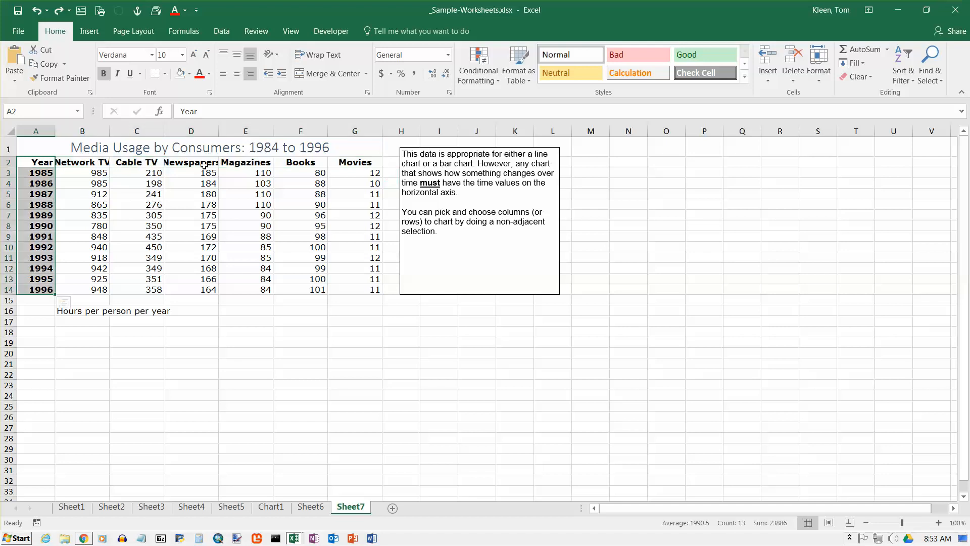
{"action": "left_click_drag", "start_coordinate": [191, 162], "coordinate": [245, 173]}
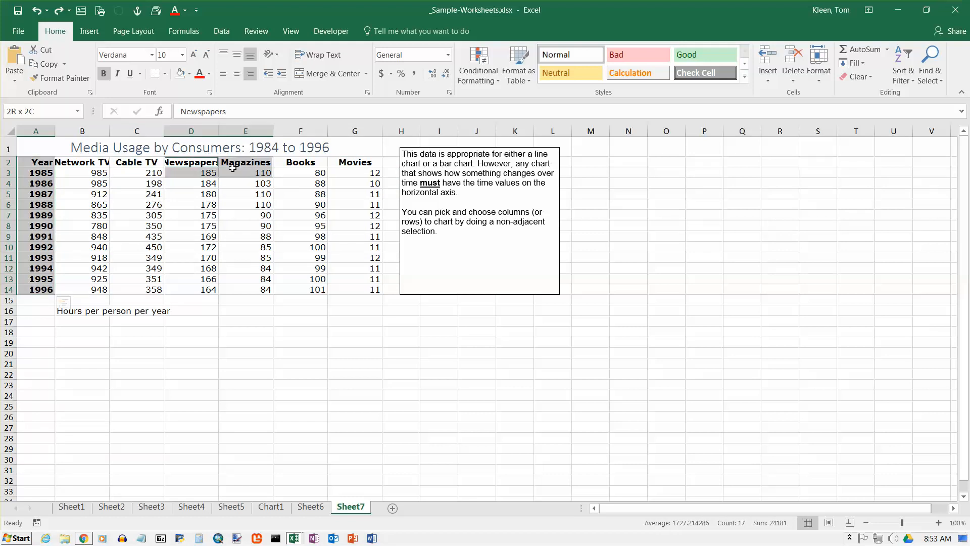
{"action": "left_click_drag", "start_coordinate": [244, 172], "coordinate": [244, 225]}
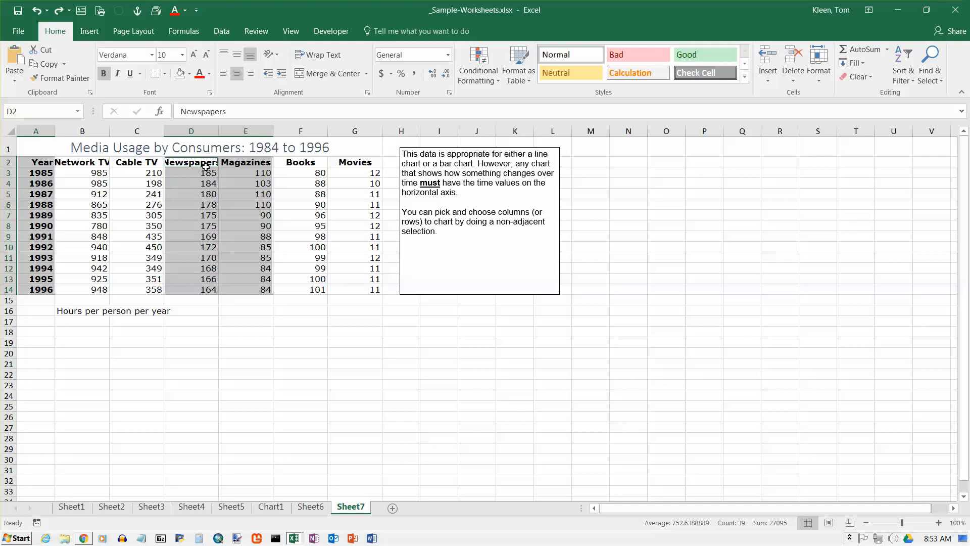
{"action": "mouse_move", "coordinate": [157, 94]}
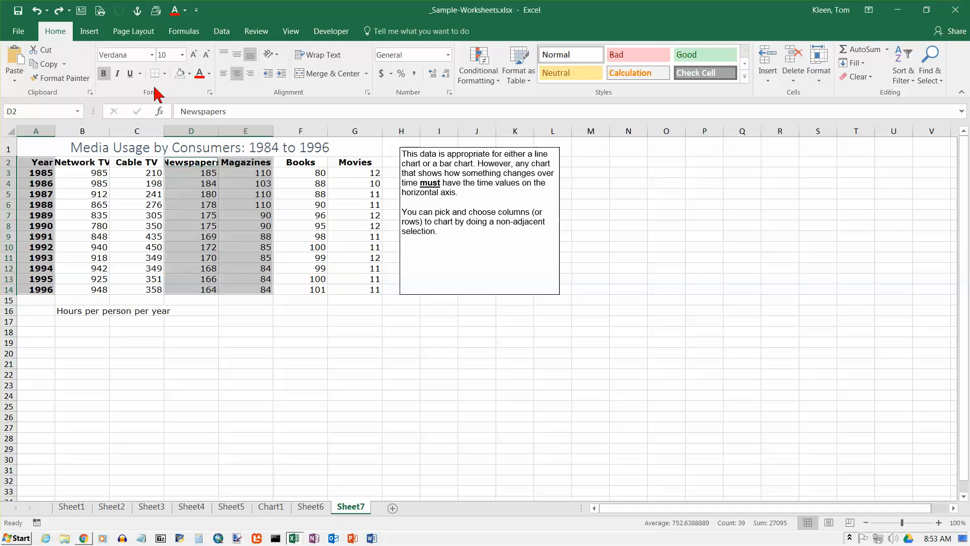
Step: Insert a 2-D line chart from the selected Year, Newspapers and Magazines data
{"action": "left_click", "coordinate": [88, 31]}
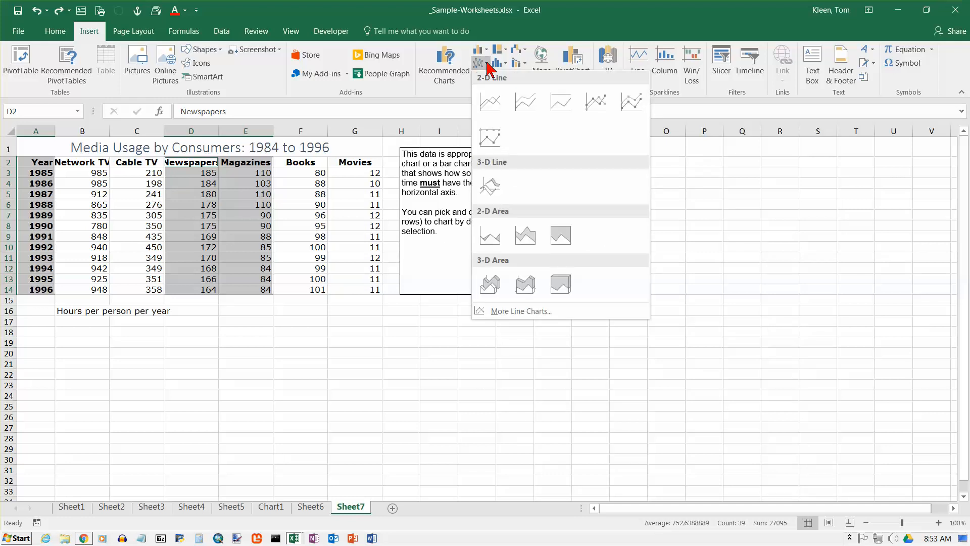
{"action": "mouse_move", "coordinate": [491, 74]}
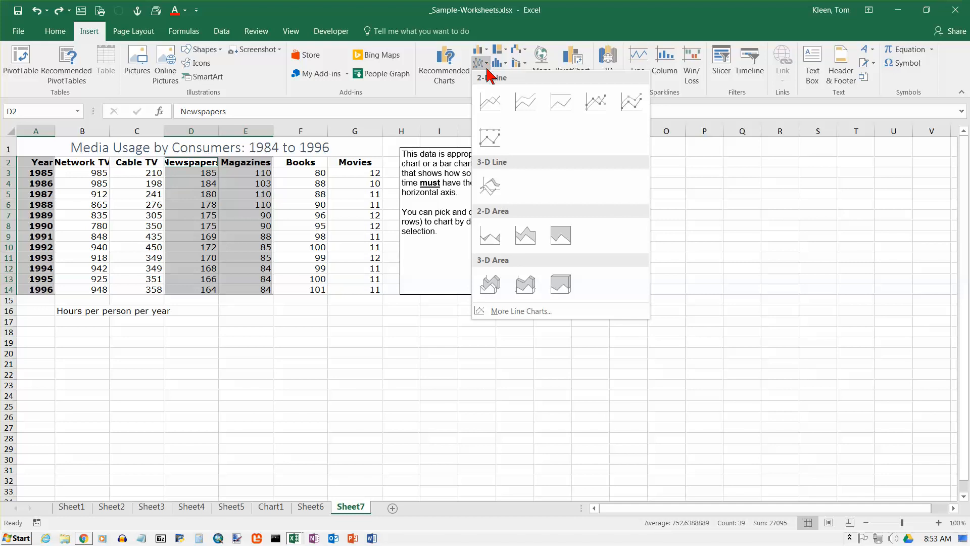
{"action": "left_click", "coordinate": [560, 102]}
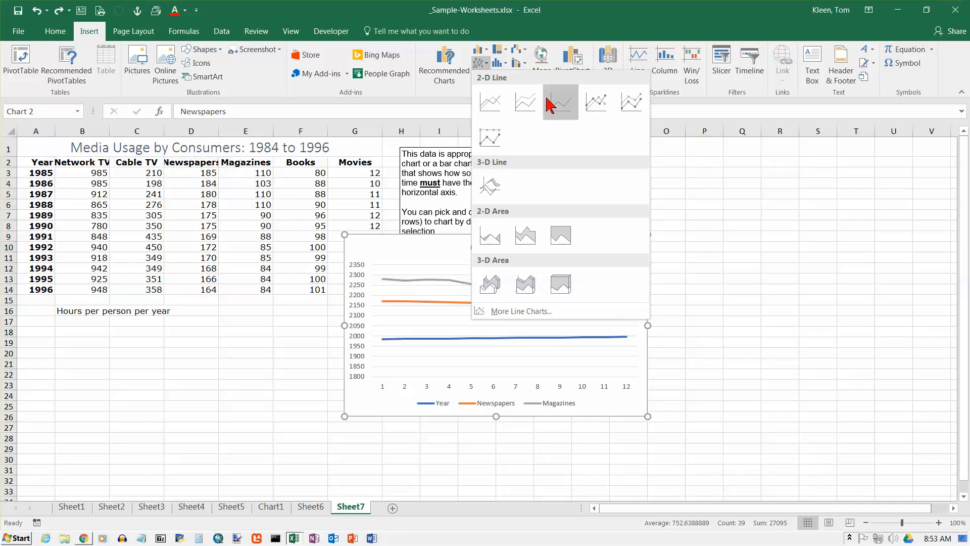
{"action": "mouse_move", "coordinate": [594, 101]}
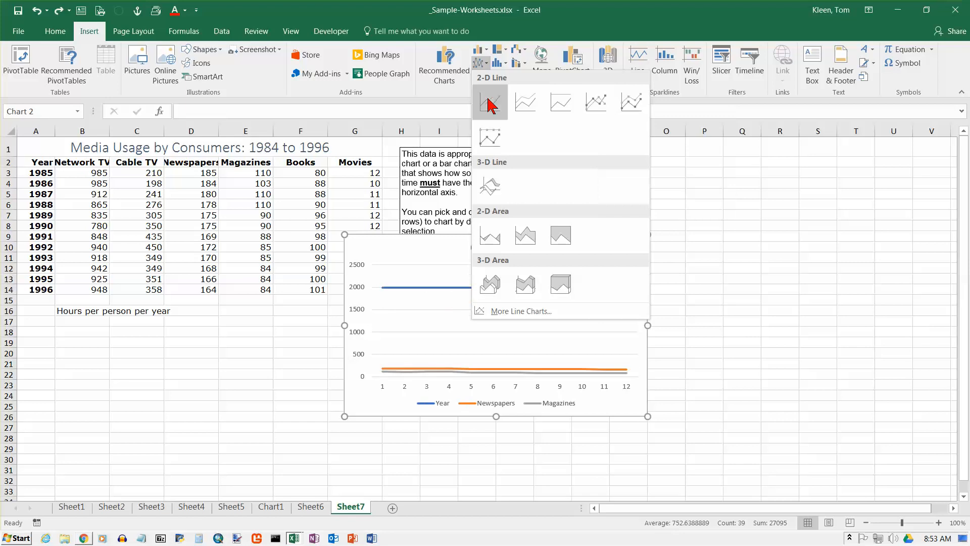
{"action": "mouse_move", "coordinate": [489, 101]}
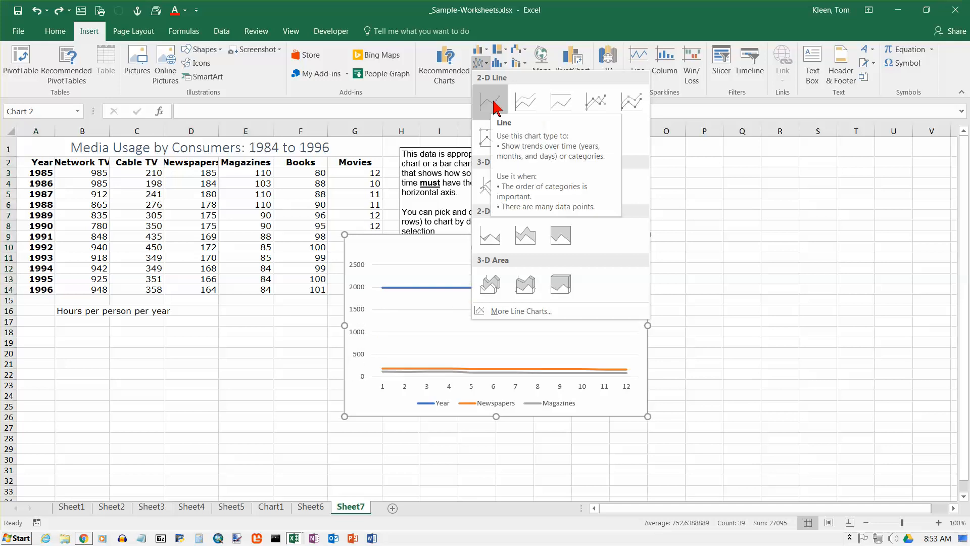
{"action": "mouse_move", "coordinate": [595, 101]}
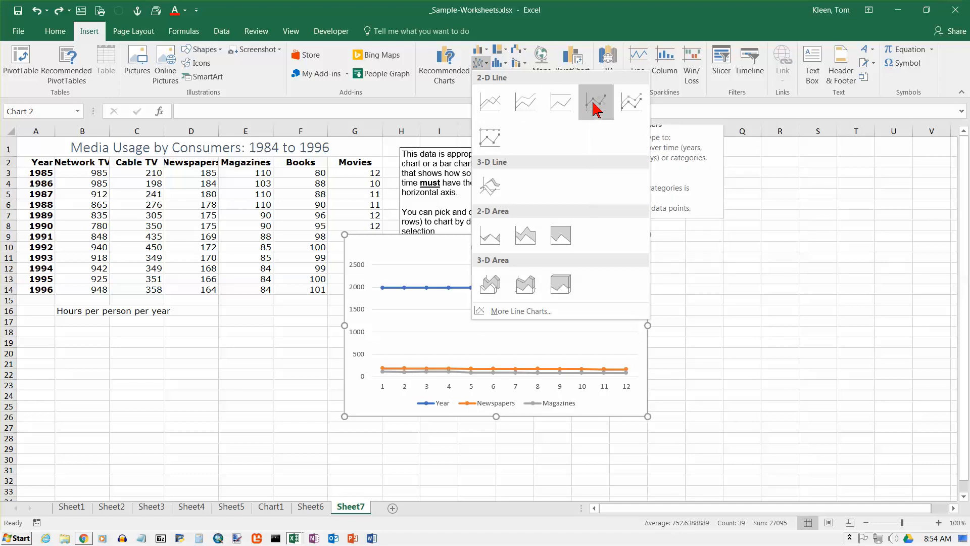
Step: Switch the chart type to Line with Markers
{"action": "left_click", "coordinate": [594, 101]}
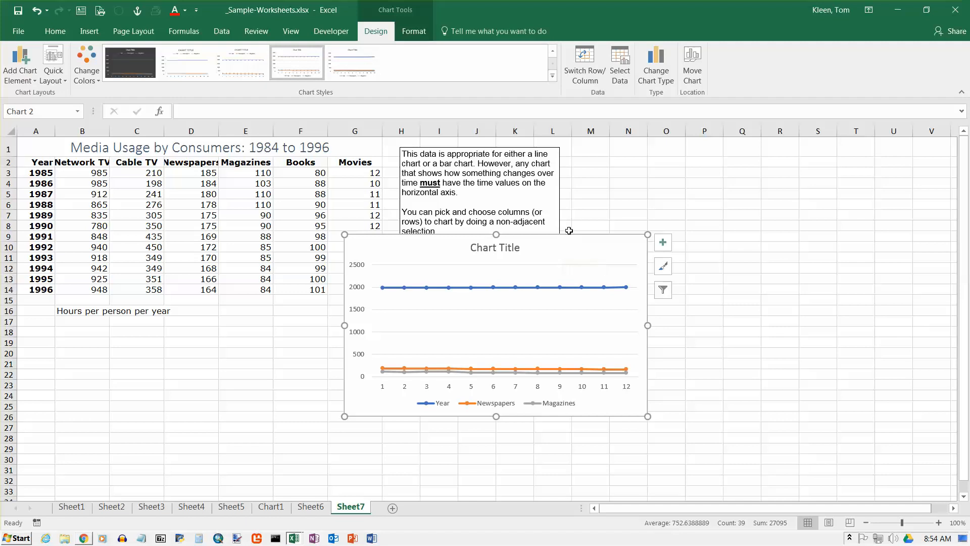
{"action": "mouse_move", "coordinate": [493, 297]}
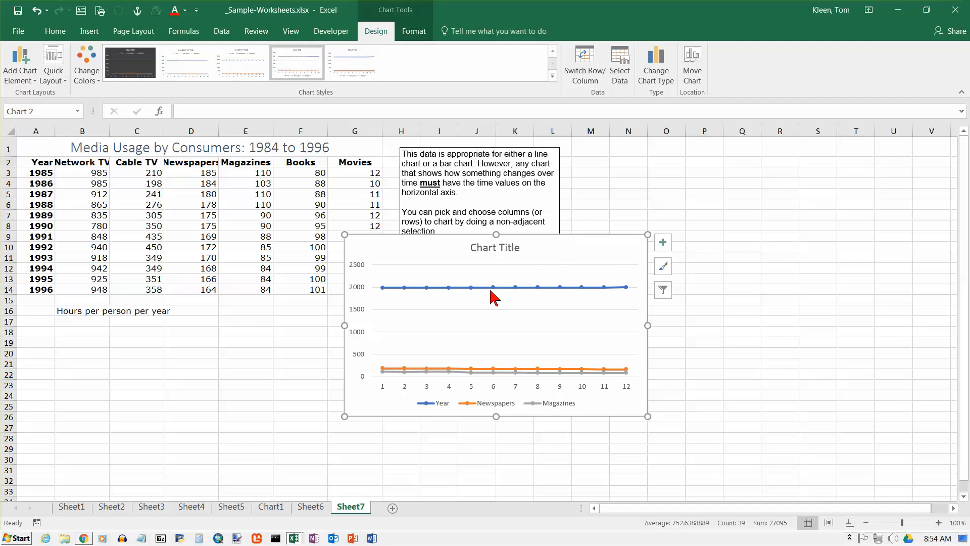
{"action": "mouse_move", "coordinate": [494, 288]}
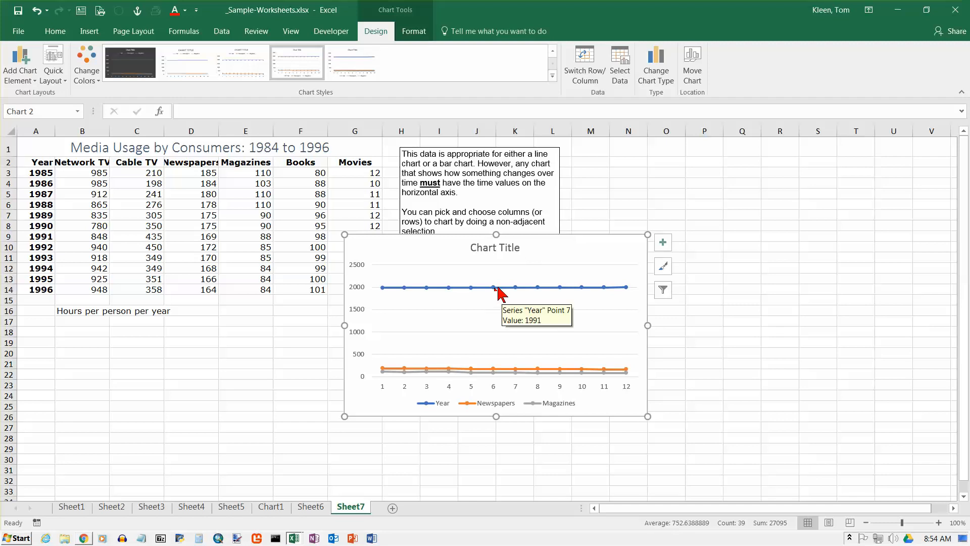
{"action": "mouse_move", "coordinate": [397, 296]}
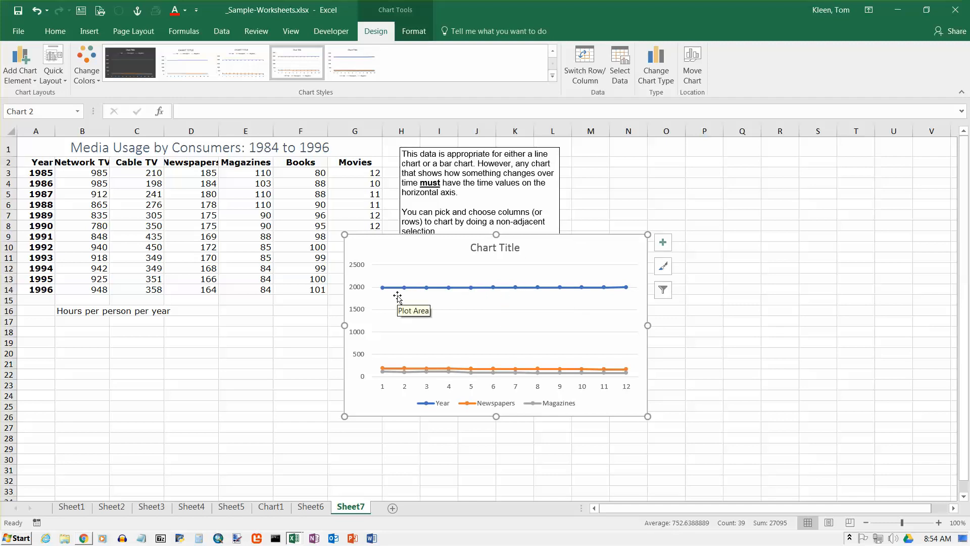
{"action": "mouse_move", "coordinate": [425, 403]}
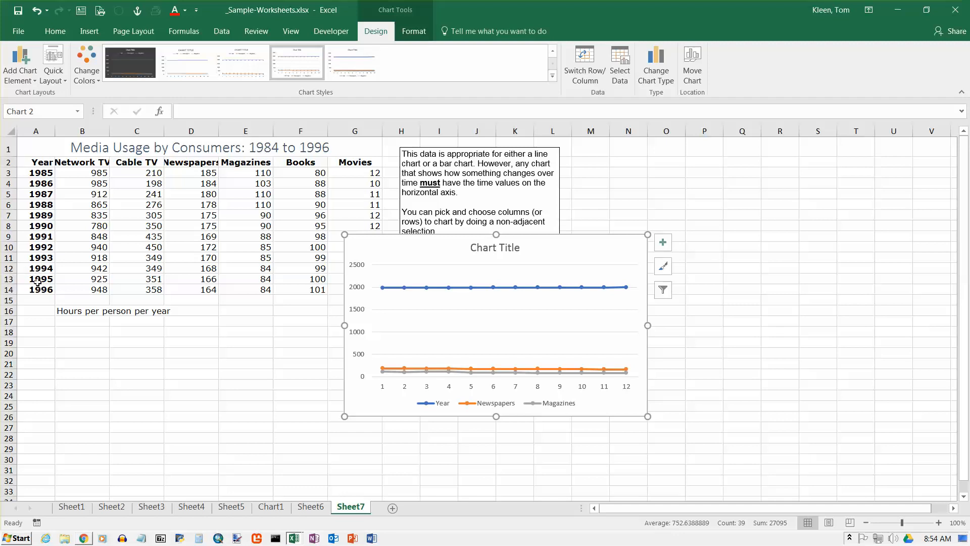
{"action": "mouse_move", "coordinate": [535, 391]}
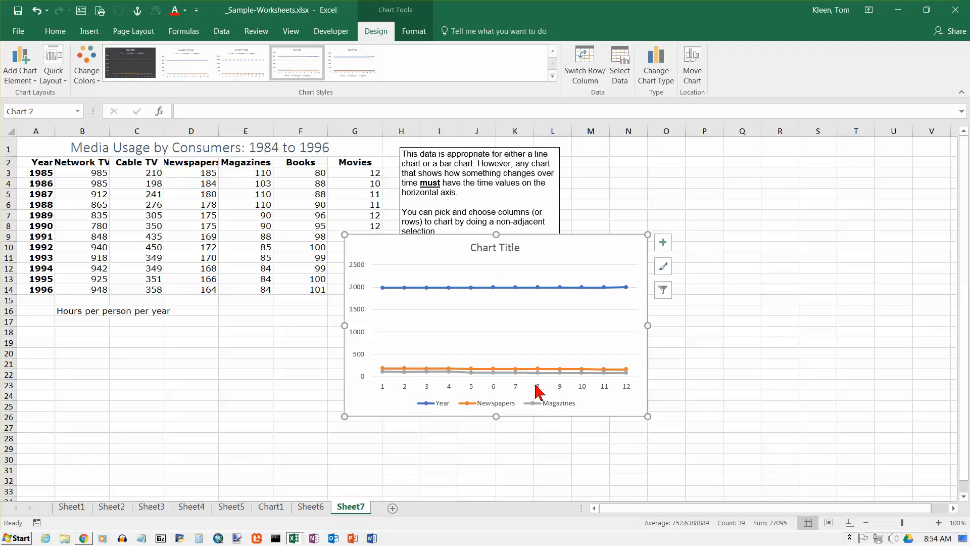
{"action": "mouse_move", "coordinate": [164, 219]}
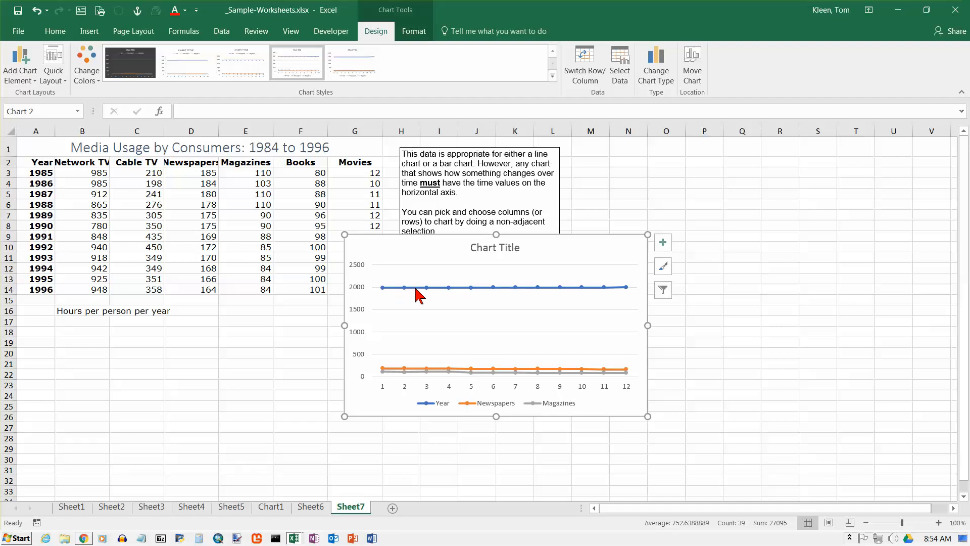
{"action": "mouse_move", "coordinate": [426, 288]}
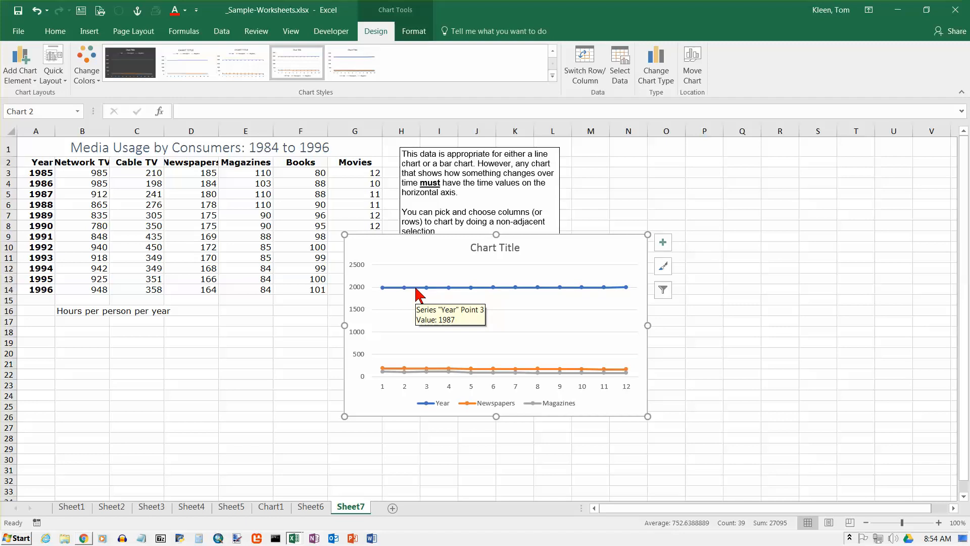
Step: Select the Year series line in the chart for removal
{"action": "left_click", "coordinate": [426, 286]}
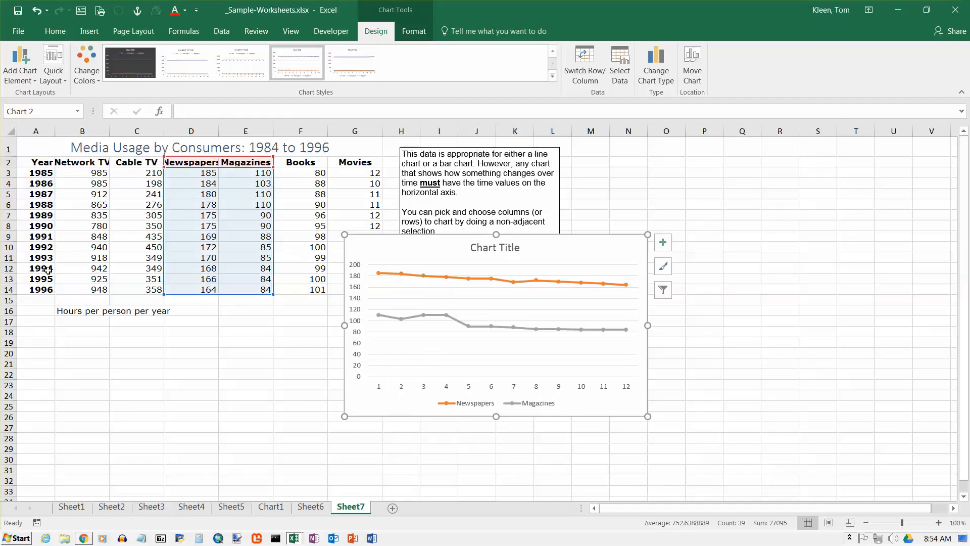
{"action": "mouse_move", "coordinate": [396, 388]}
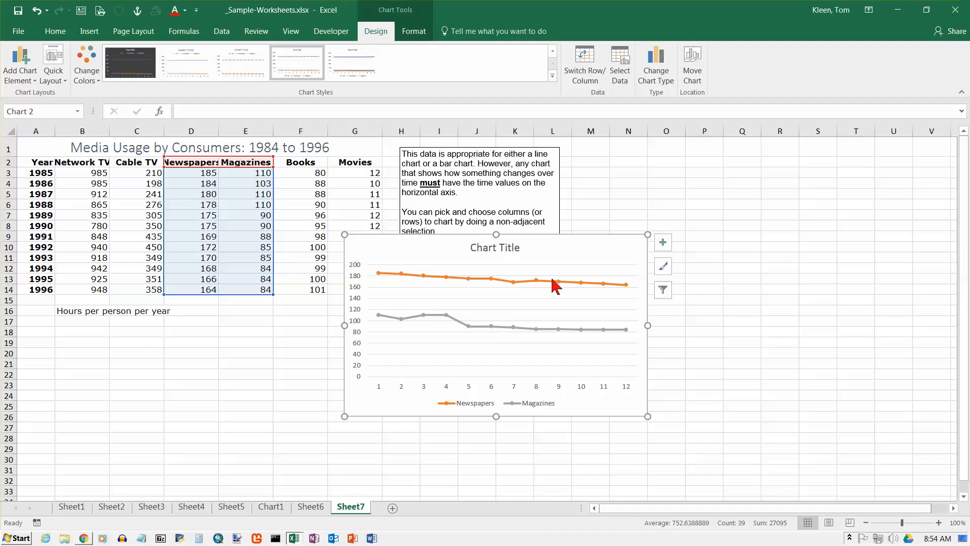
{"action": "mouse_move", "coordinate": [600, 239]}
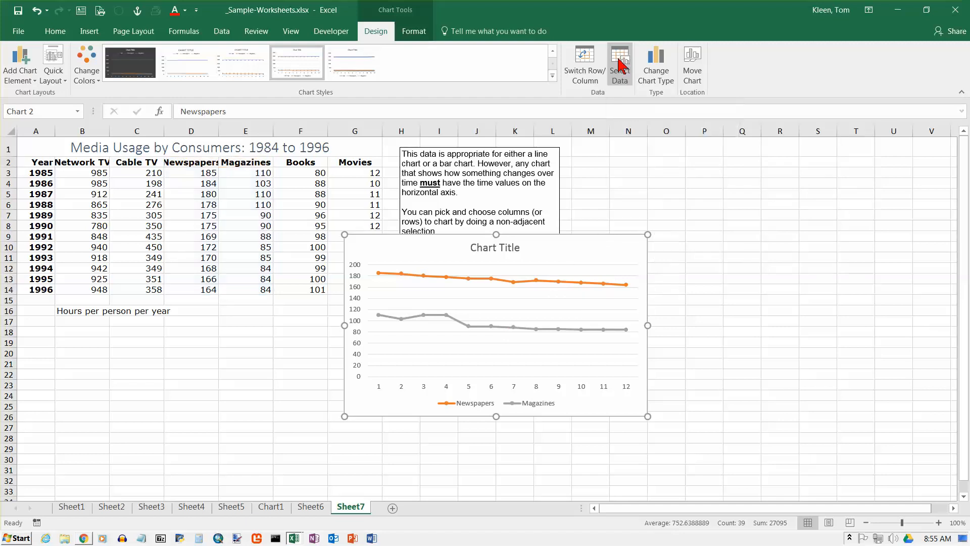
Step: Bring up Select Data Source and start editing the horizontal axis labels
{"action": "left_click", "coordinate": [620, 63]}
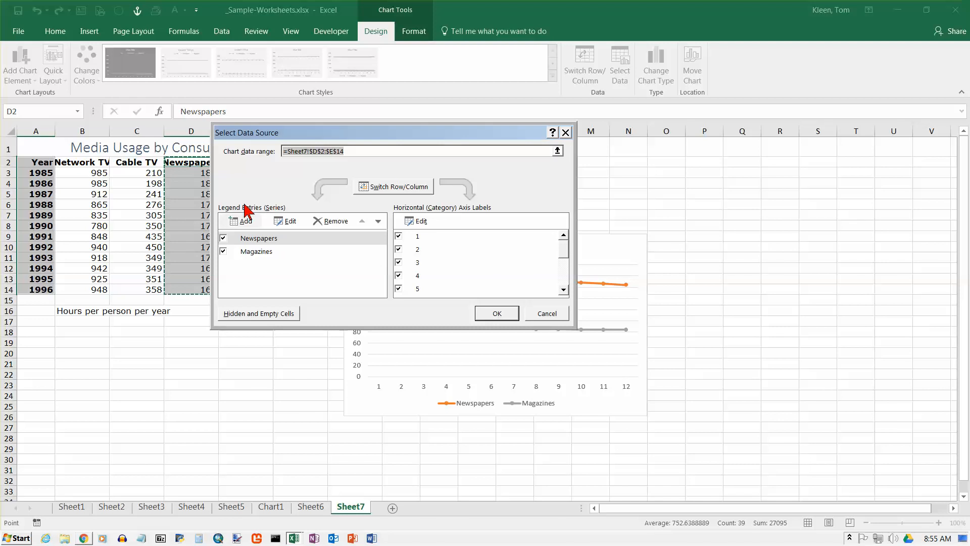
{"action": "mouse_move", "coordinate": [297, 197]}
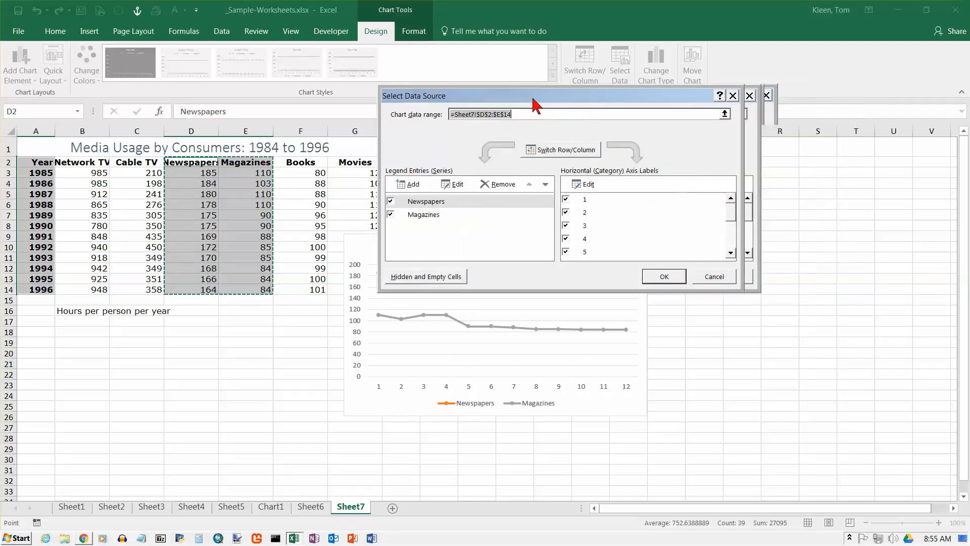
{"action": "left_click_drag", "start_coordinate": [535, 94], "coordinate": [370, 101]}
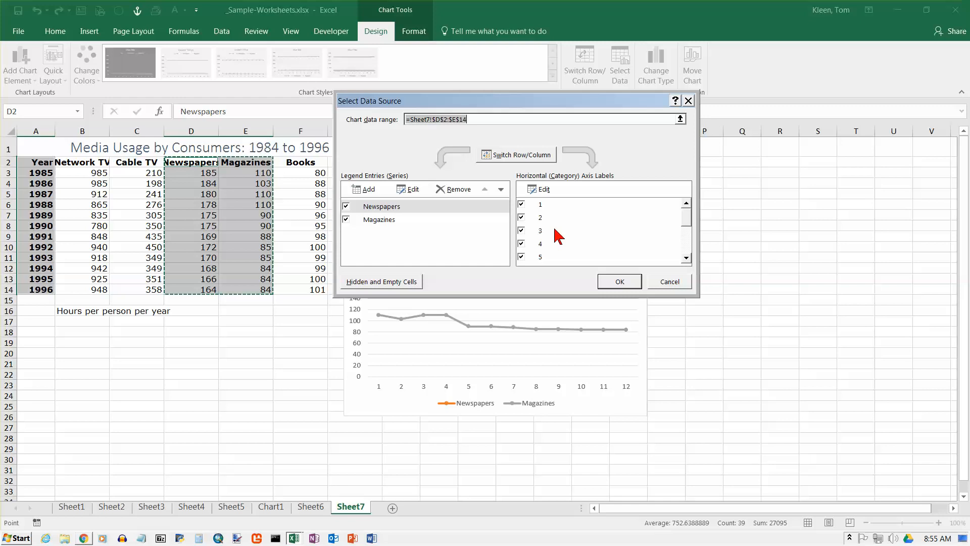
{"action": "mouse_move", "coordinate": [549, 247]}
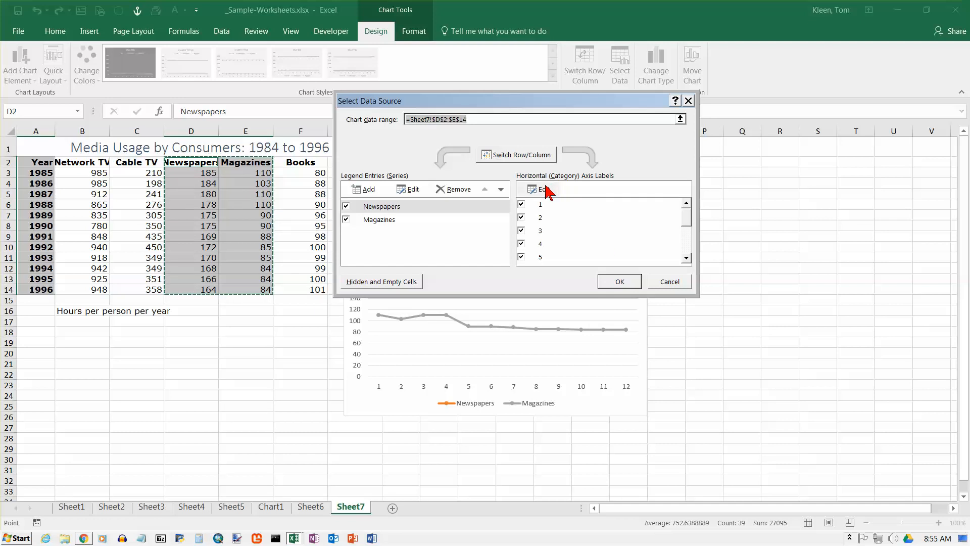
{"action": "left_click", "coordinate": [541, 189]}
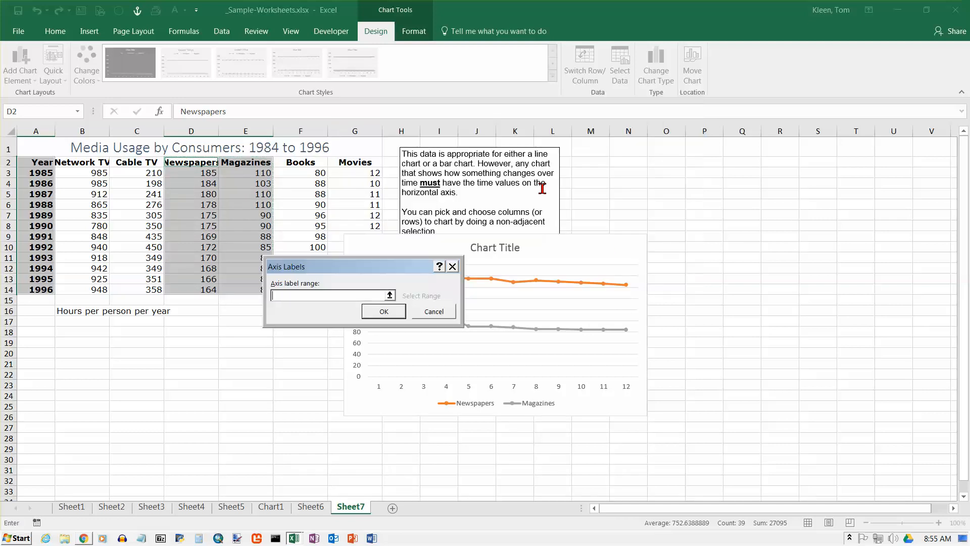
{"action": "left_click_drag", "start_coordinate": [286, 266], "coordinate": [268, 277]}
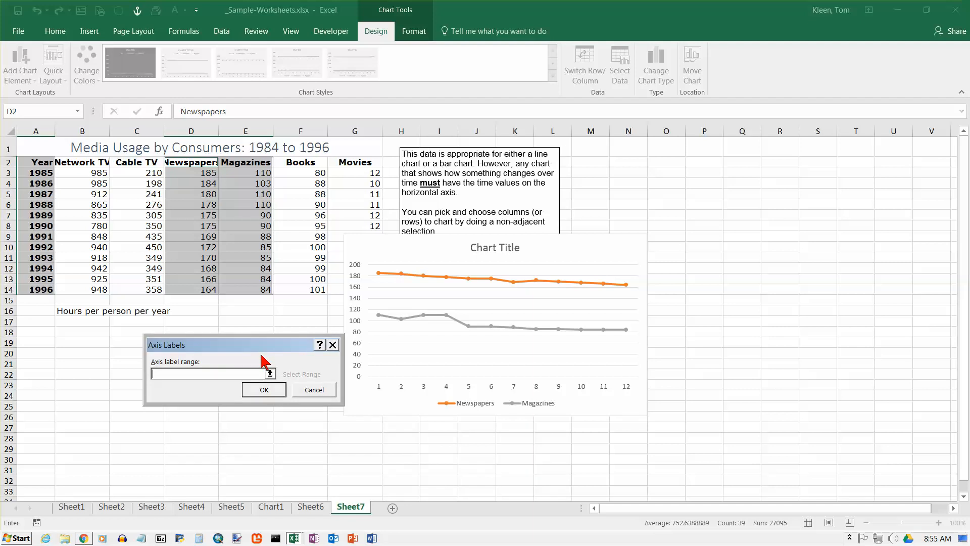
{"action": "mouse_move", "coordinate": [273, 384]}
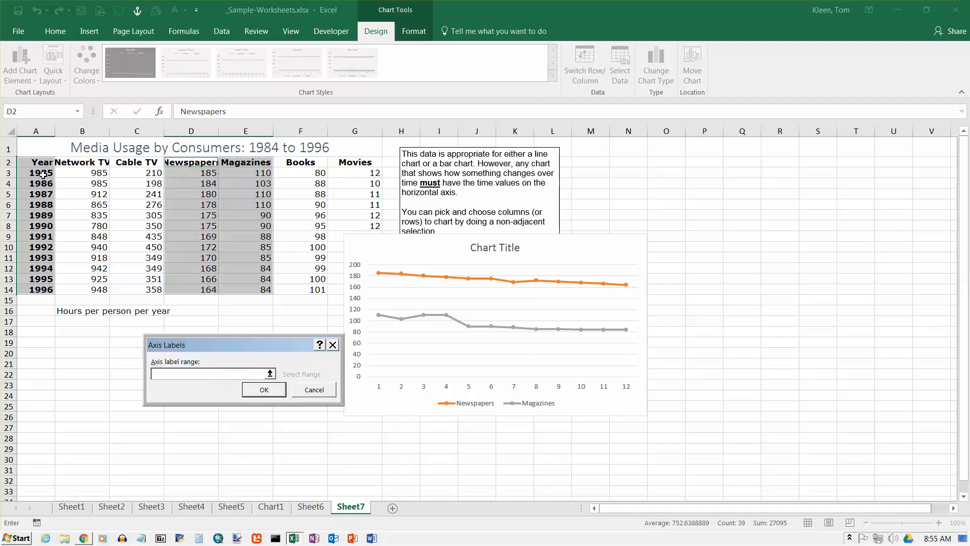
Step: Use the years 1985 to 1996 (A3:A14) as the horizontal axis labels
{"action": "left_click_drag", "start_coordinate": [37, 173], "coordinate": [36, 268]}
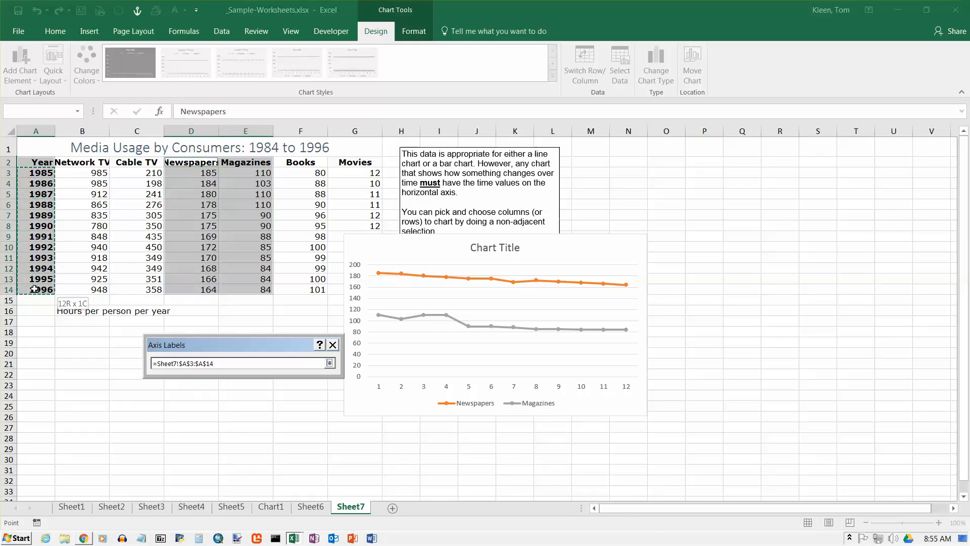
{"action": "left_click", "coordinate": [329, 363]}
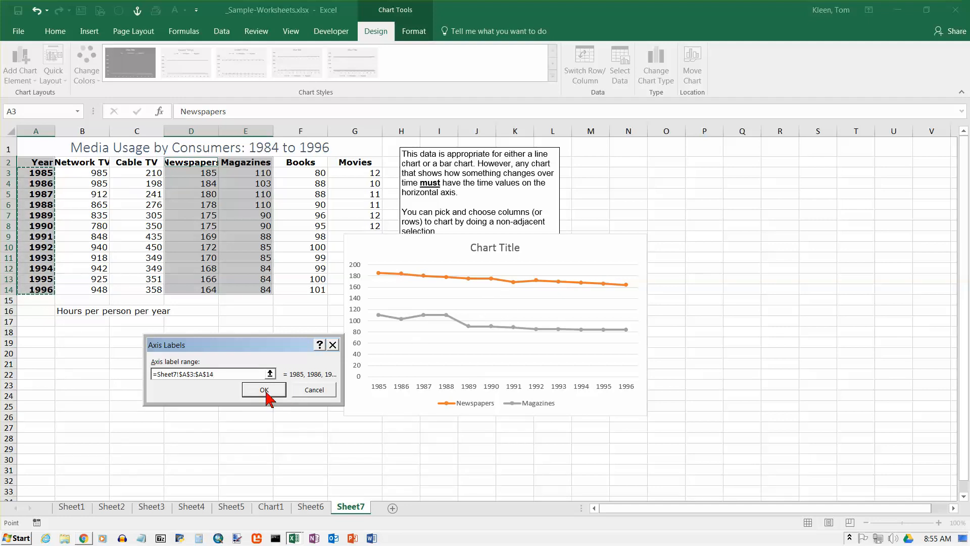
{"action": "left_click", "coordinate": [264, 389]}
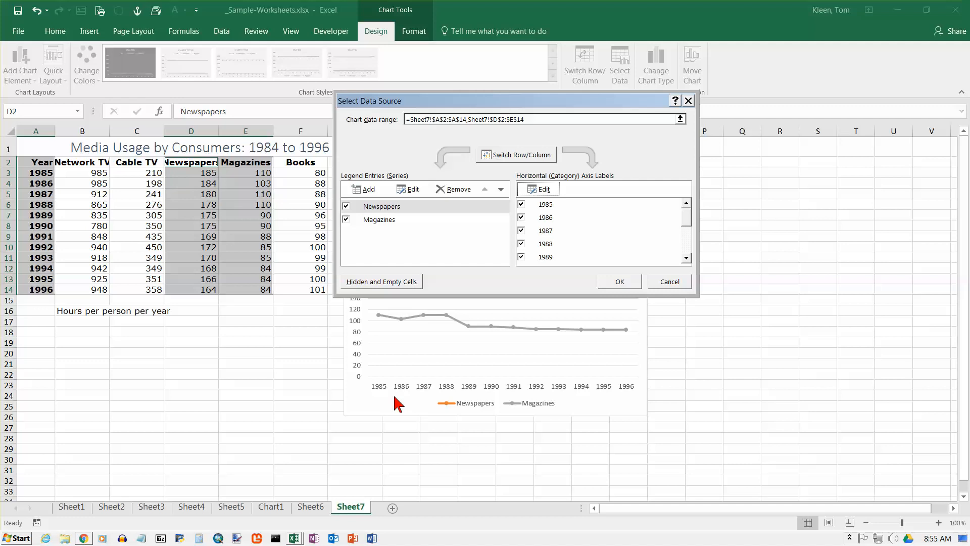
{"action": "mouse_move", "coordinate": [604, 395]}
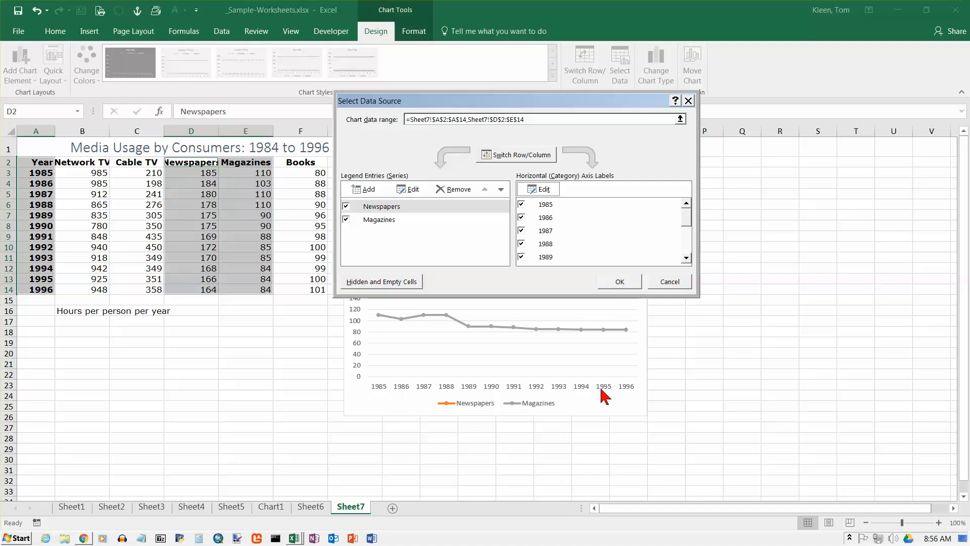
{"action": "mouse_move", "coordinate": [690, 110]}
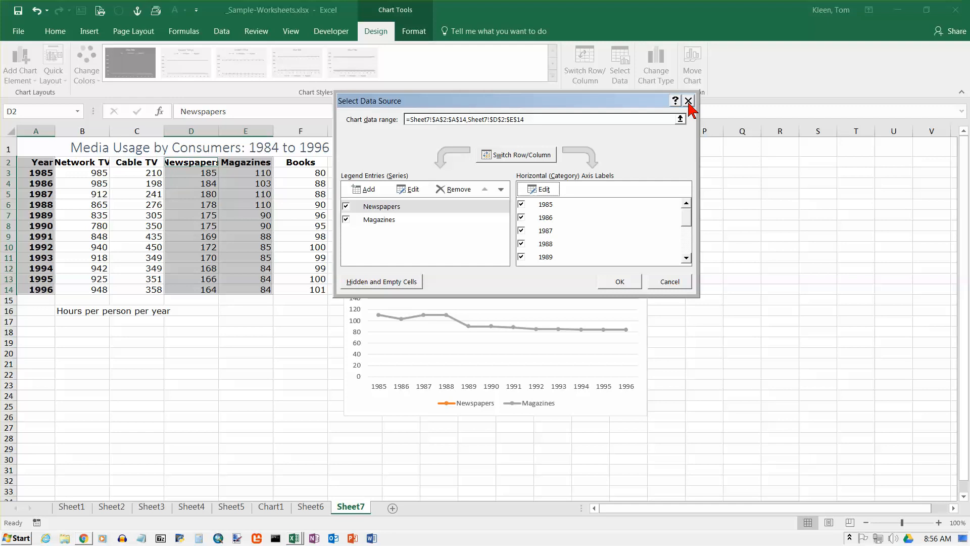
Step: Close Select Data Source and move the chart onto a new chart sheet, Chart2
{"action": "left_click", "coordinate": [687, 101]}
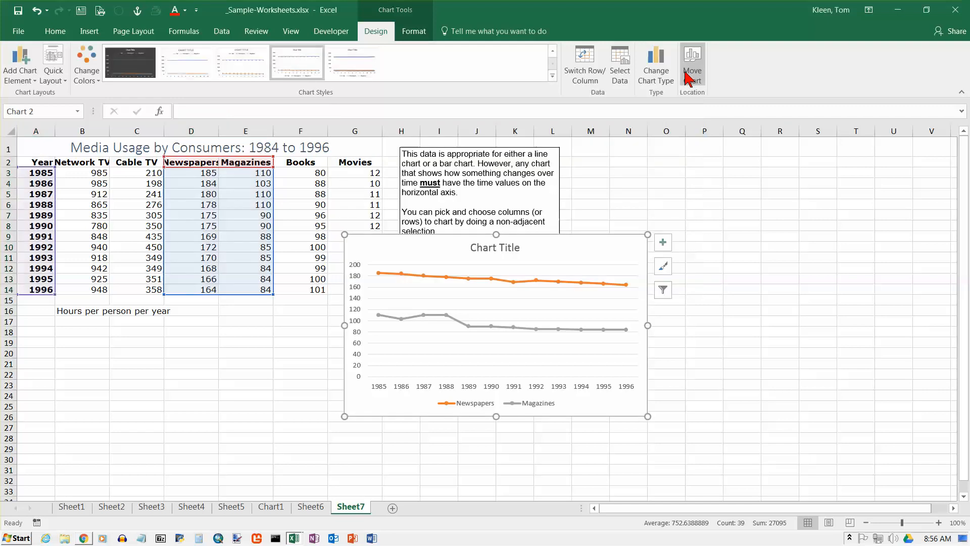
{"action": "left_click", "coordinate": [691, 64]}
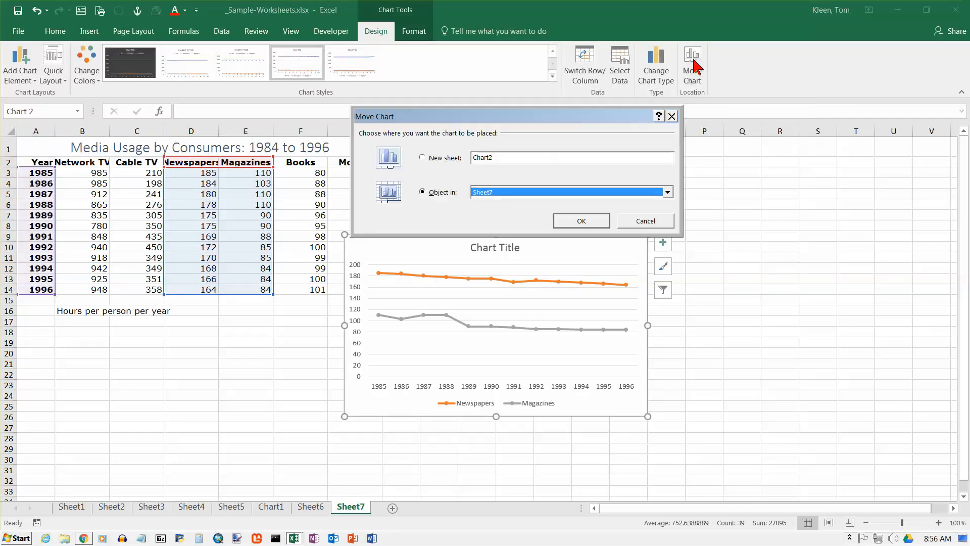
{"action": "left_click", "coordinate": [423, 157]}
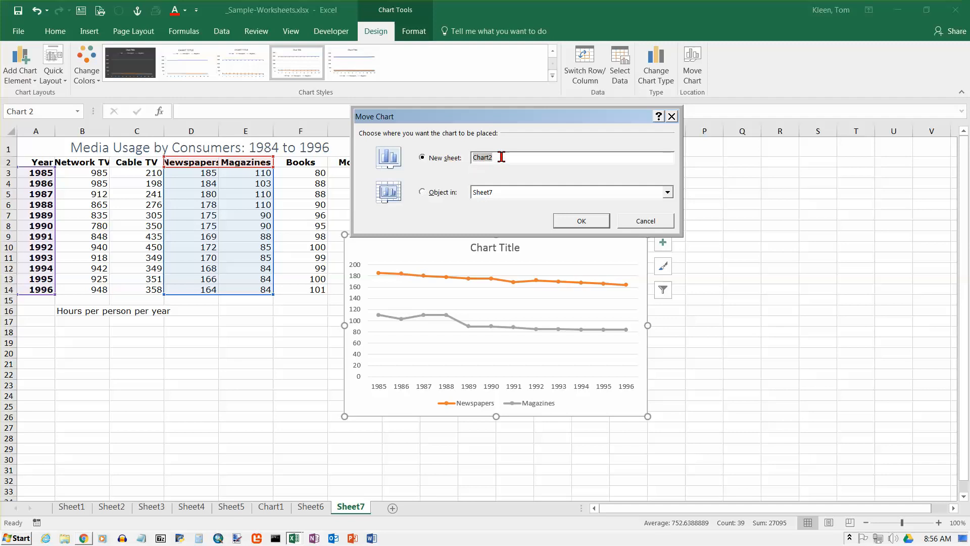
{"action": "left_click", "coordinate": [580, 222]}
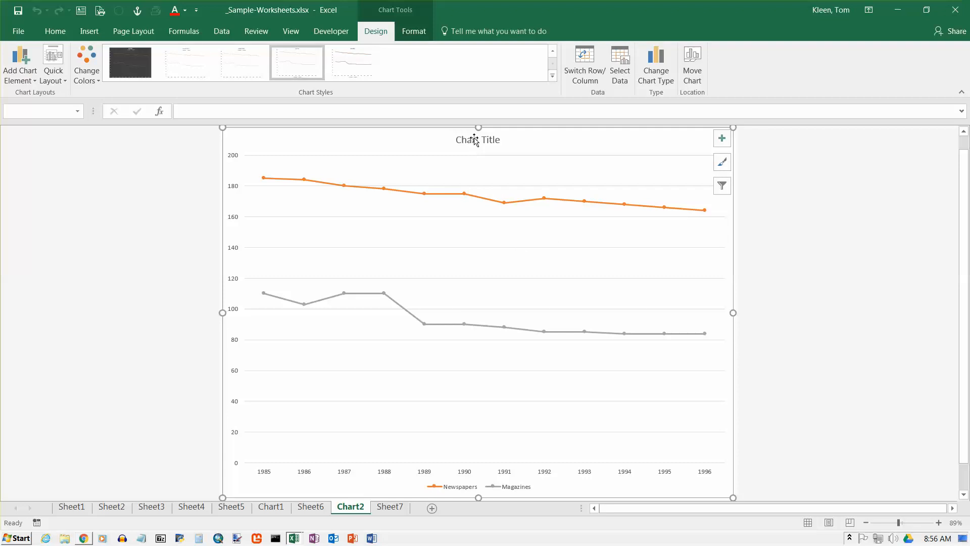
Step: Rename the chart title to 'Newspapers vs. Magazines, Hours Per Year 1985-1996'
{"action": "left_click", "coordinate": [478, 139]}
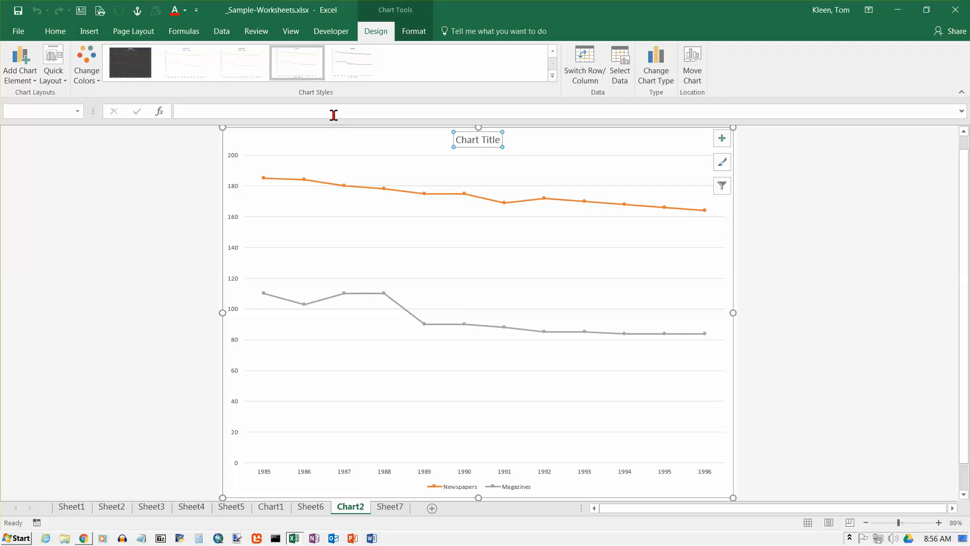
{"action": "mouse_move", "coordinate": [333, 115]}
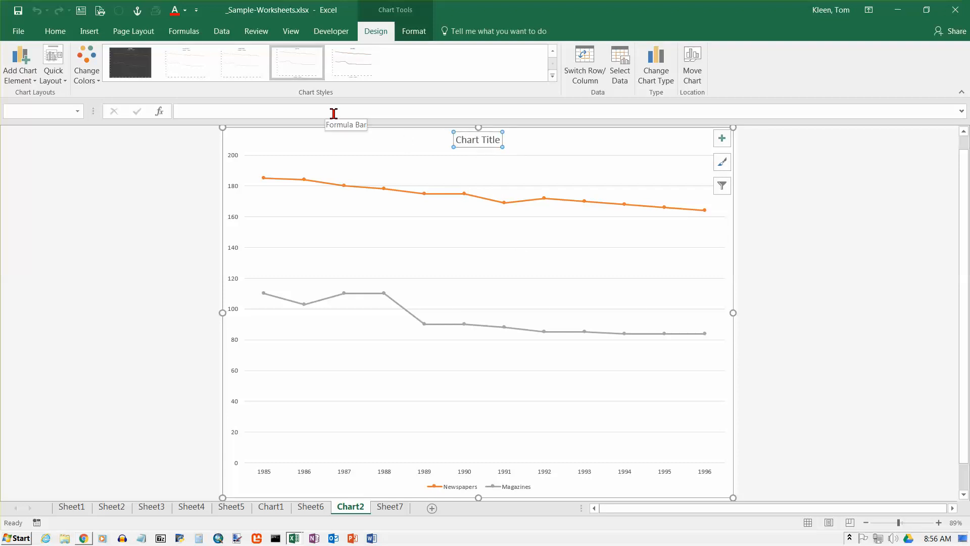
{"action": "type", "text": "N"}
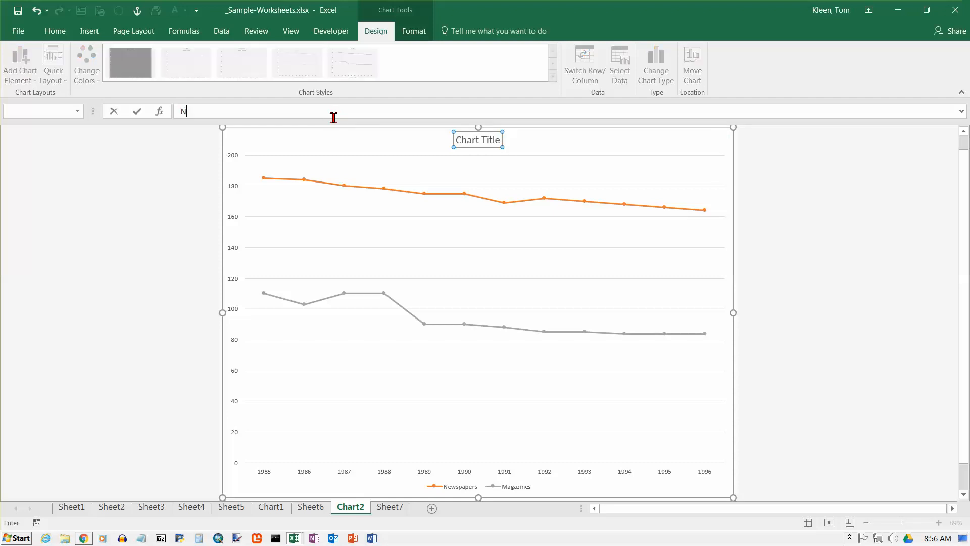
{"action": "type", "text": "ewspapers vs. Maga"}
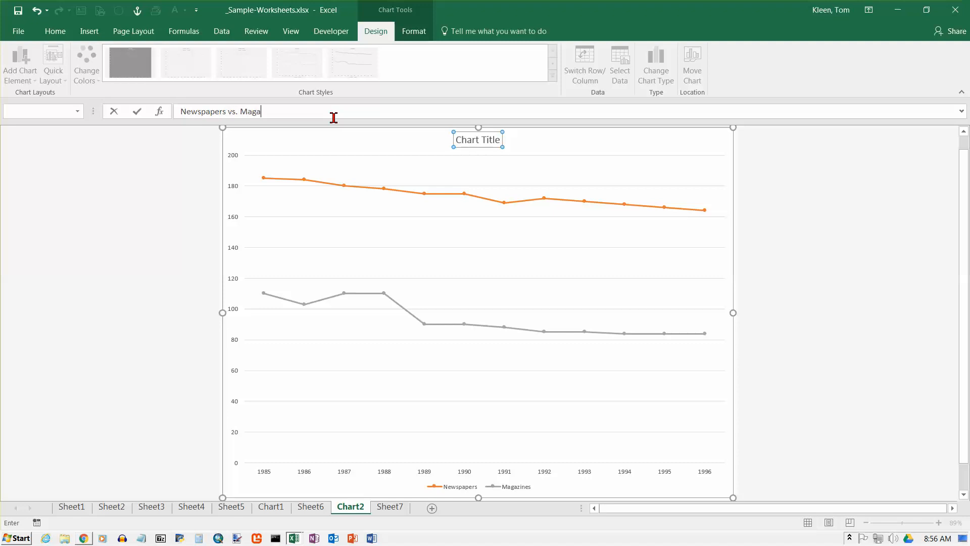
{"action": "type", "text": "zines,"}
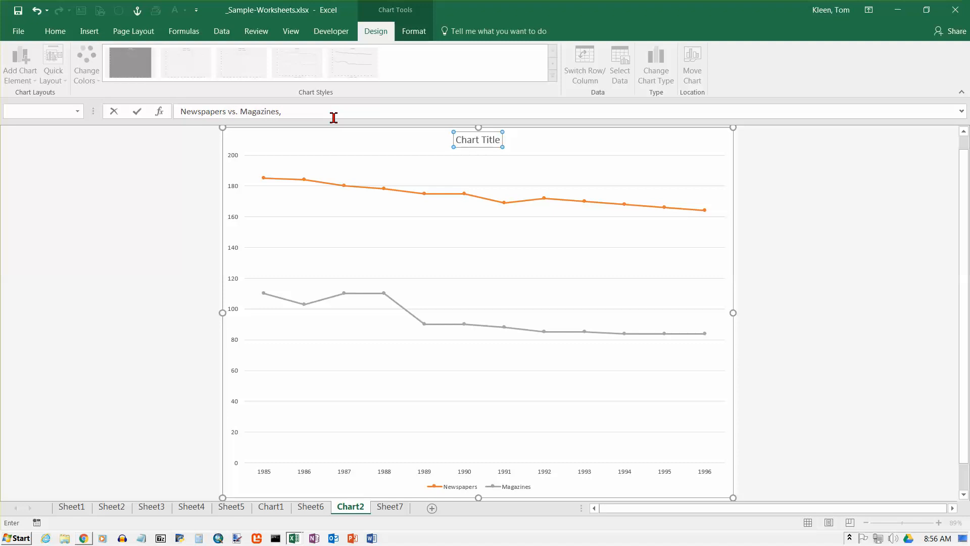
{"action": "type", "text": "Hours Per"}
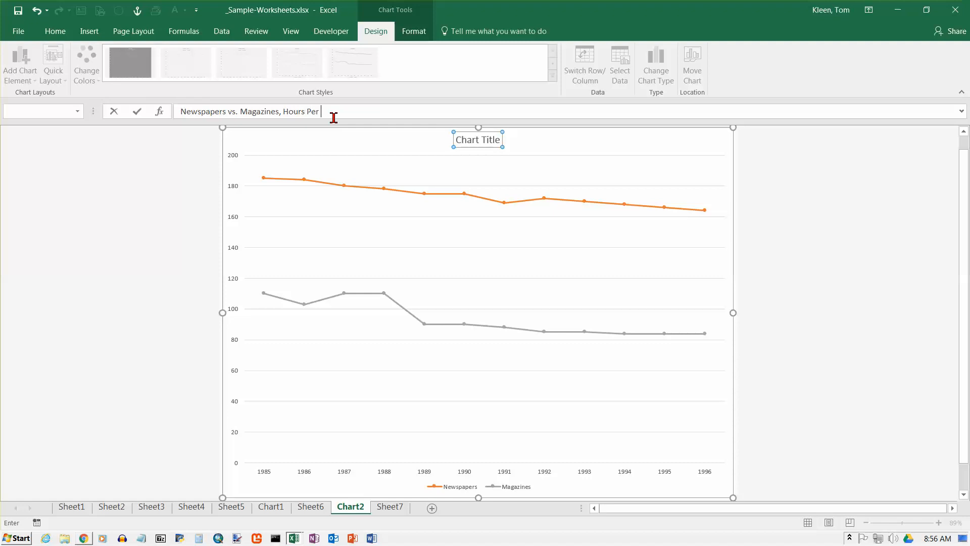
{"action": "type", "text": "Year"}
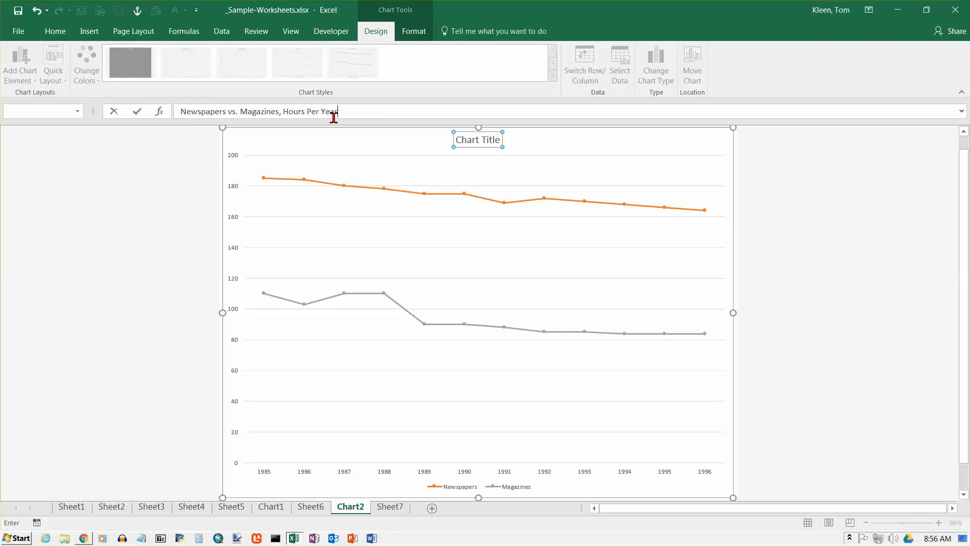
{"action": "type", "text": "1985-"}
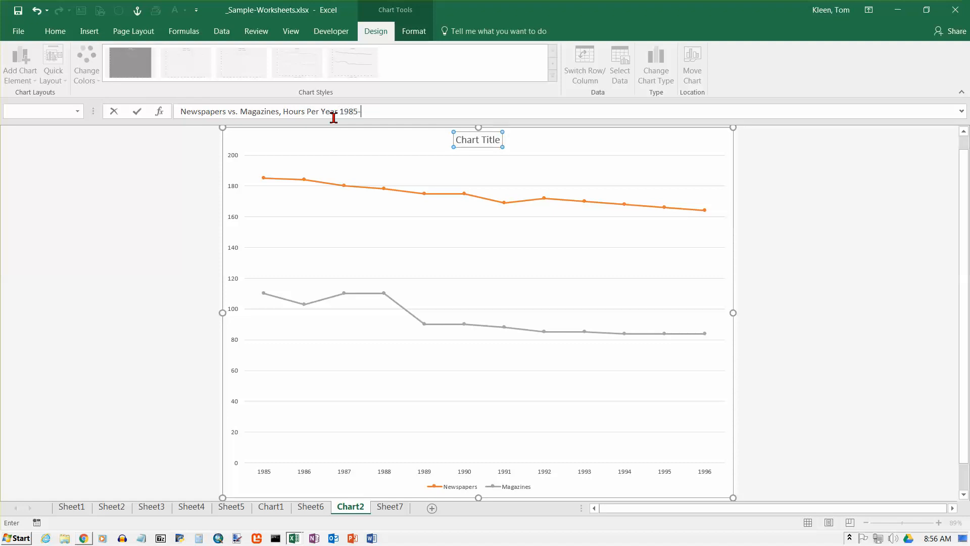
{"action": "type", "text": "1996"}
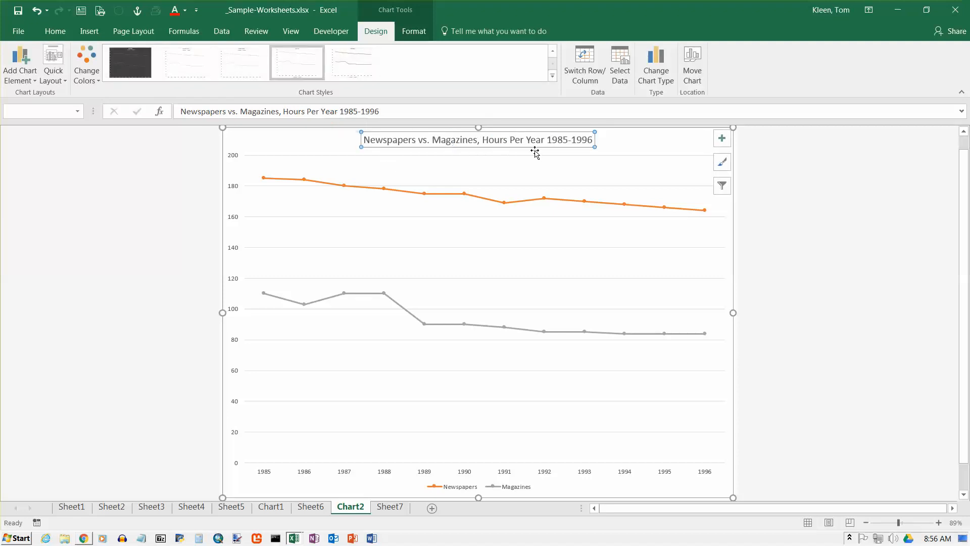
{"action": "mouse_move", "coordinate": [535, 154]}
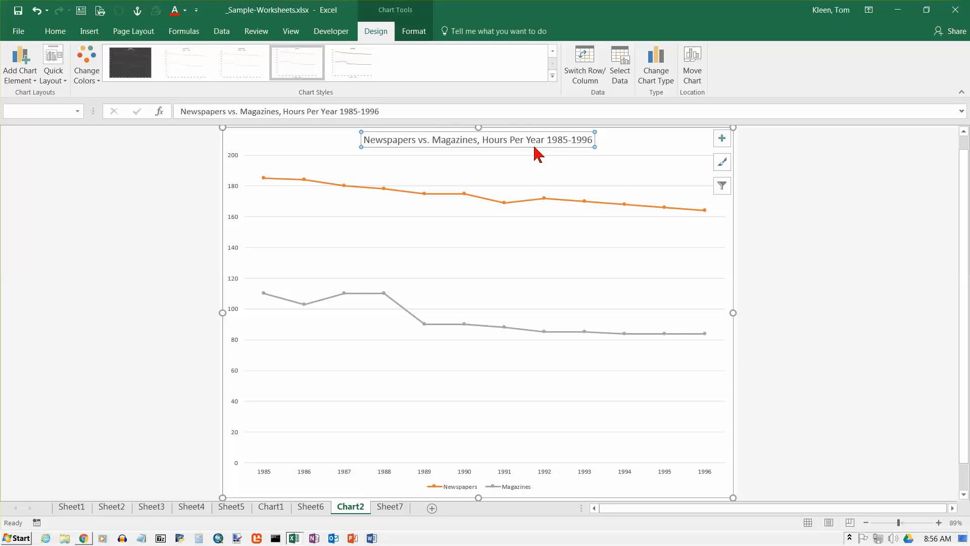
{"action": "mouse_move", "coordinate": [411, 197]}
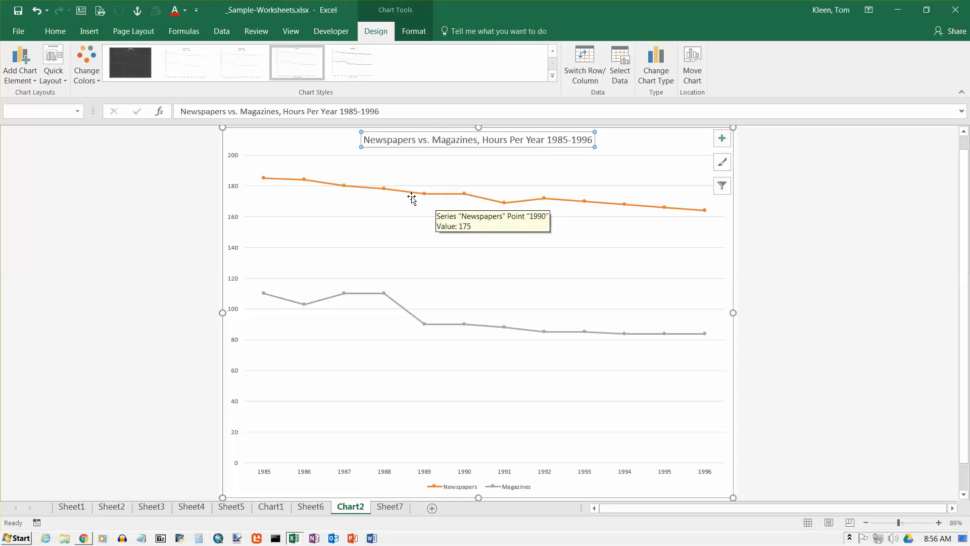
{"action": "mouse_move", "coordinate": [345, 187]}
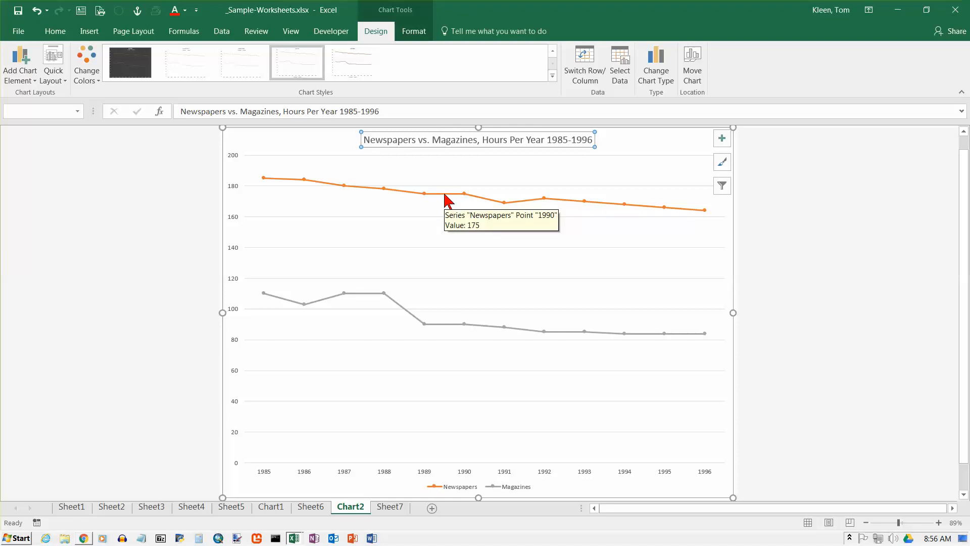
Step: Bring up Format Data Series for the Newspapers line and show its line settings
{"action": "left_click", "coordinate": [460, 197]}
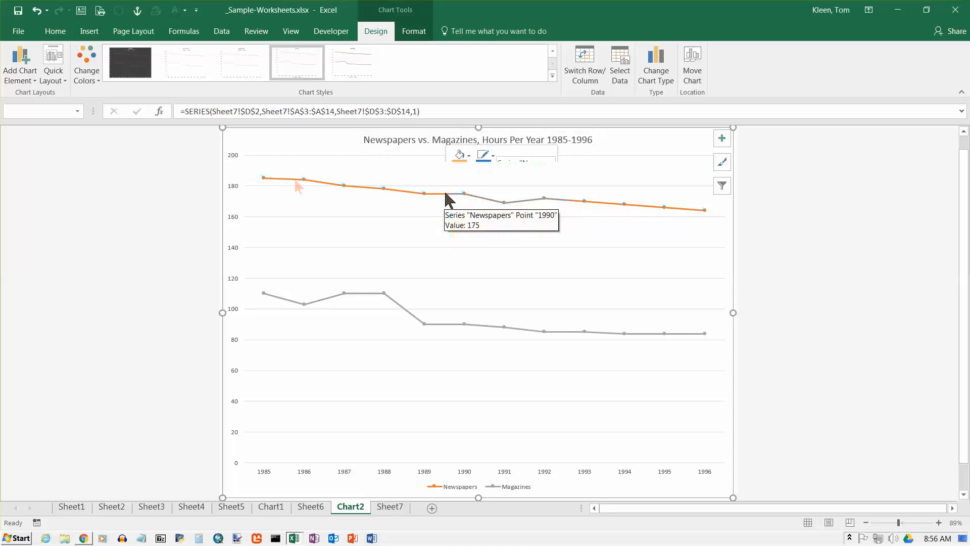
{"action": "right_click", "coordinate": [286, 184]}
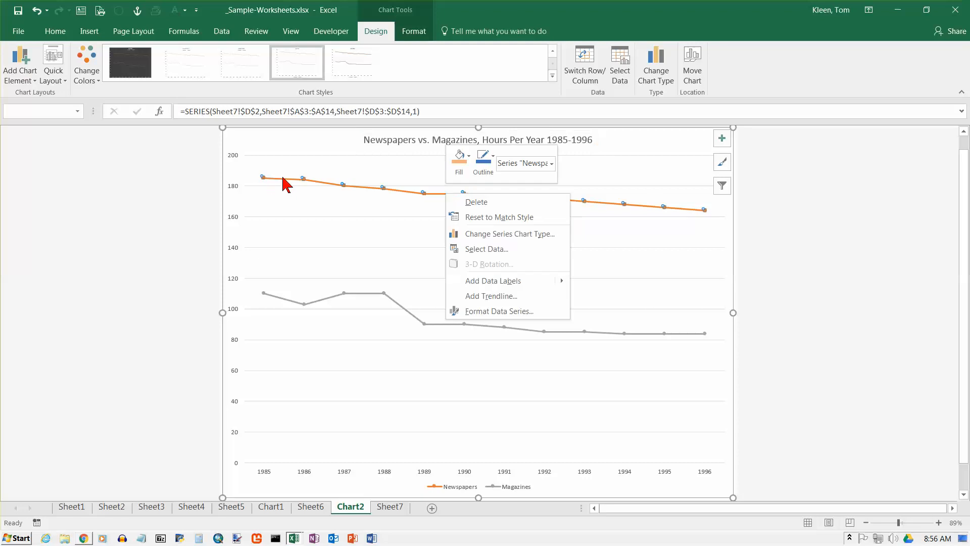
{"action": "mouse_move", "coordinate": [499, 310]}
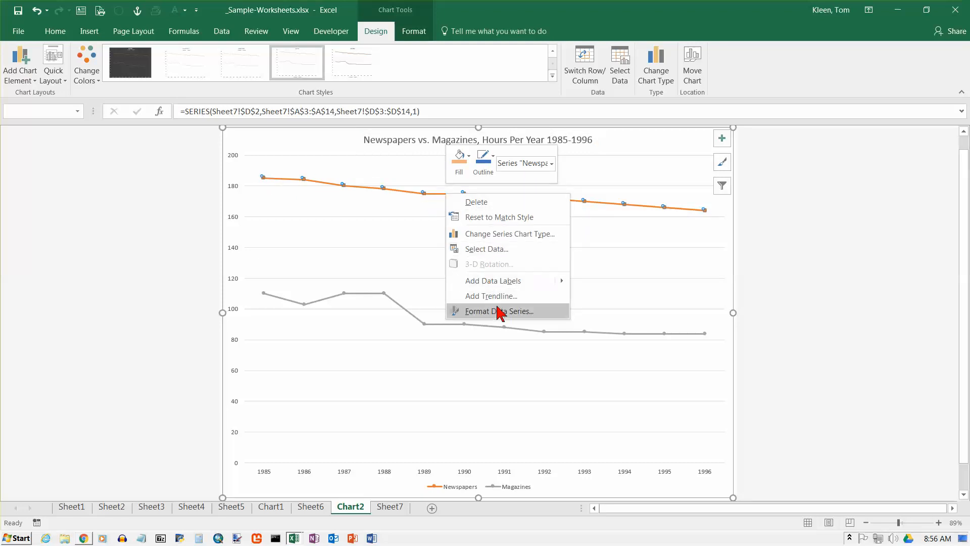
{"action": "left_click", "coordinate": [498, 311]}
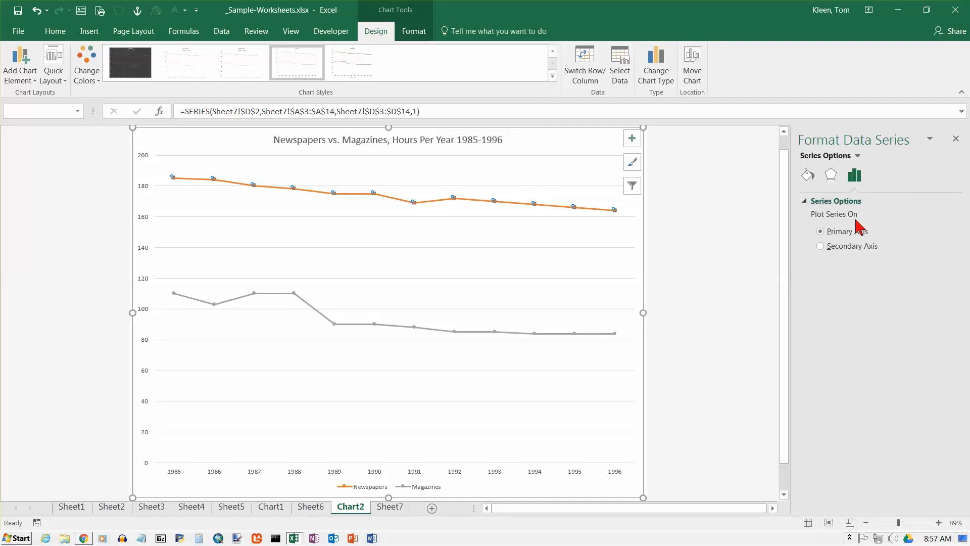
{"action": "mouse_move", "coordinate": [769, 216]}
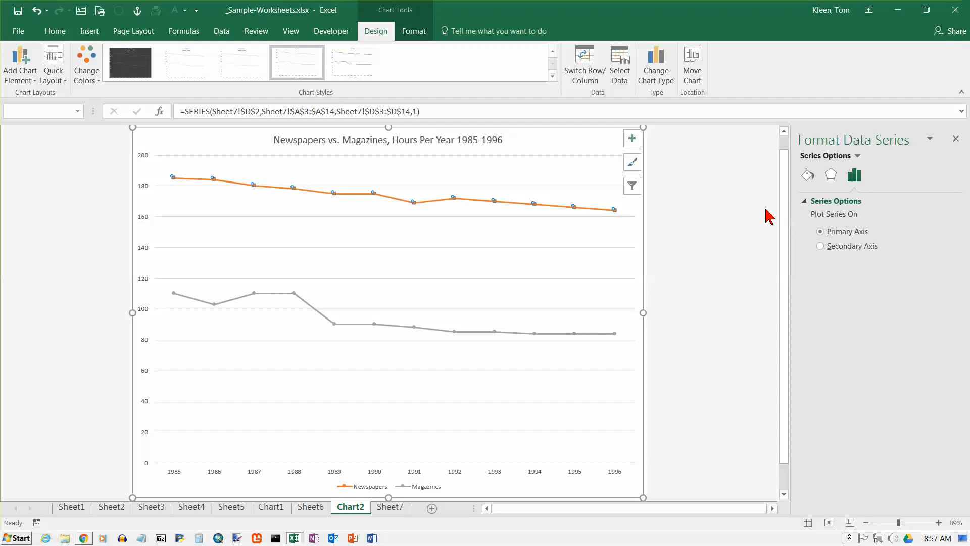
{"action": "mouse_move", "coordinate": [809, 175]}
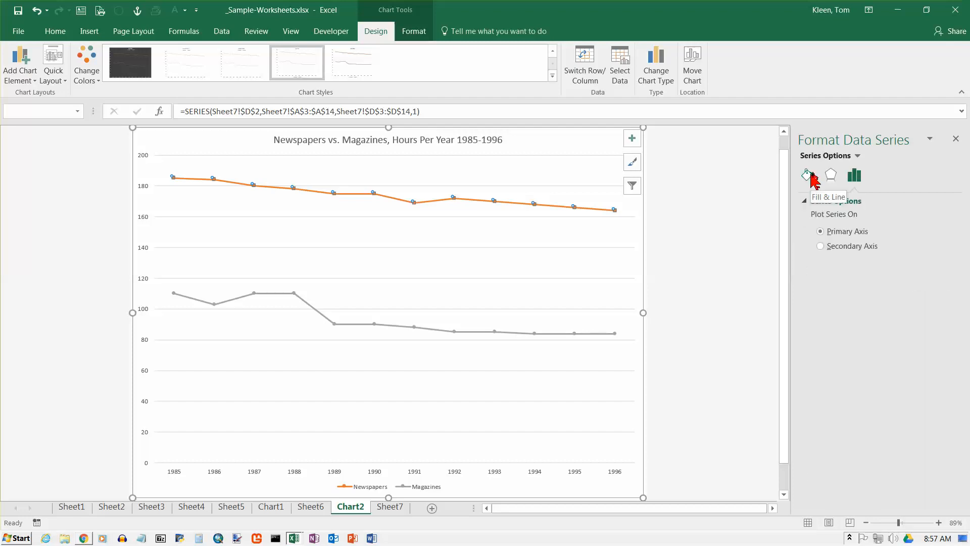
{"action": "left_click", "coordinate": [808, 174]}
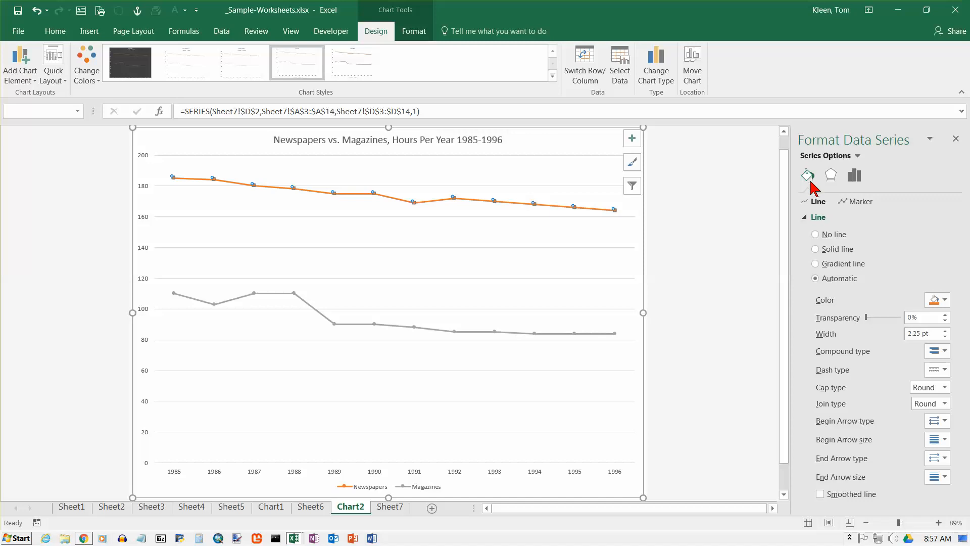
{"action": "left_click", "coordinate": [853, 175]}
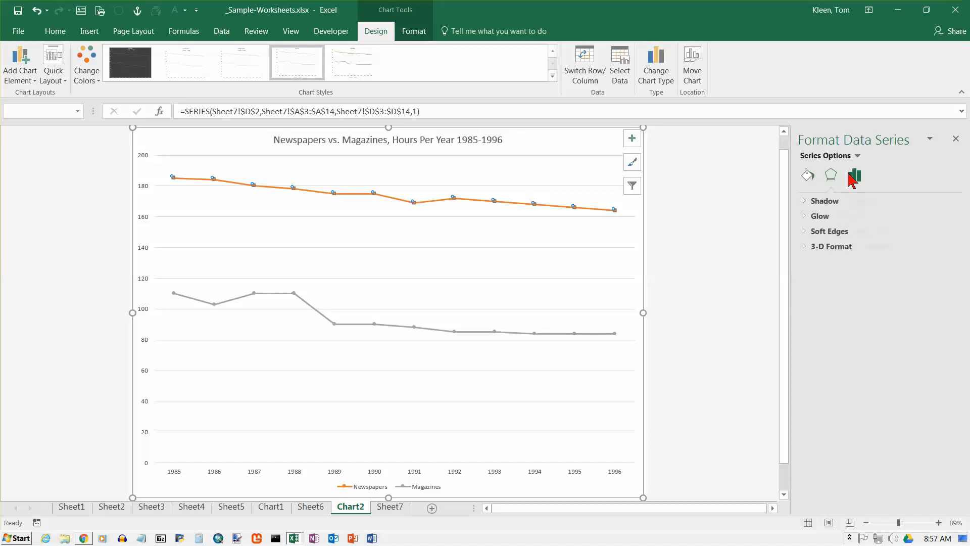
{"action": "left_click", "coordinate": [854, 175]}
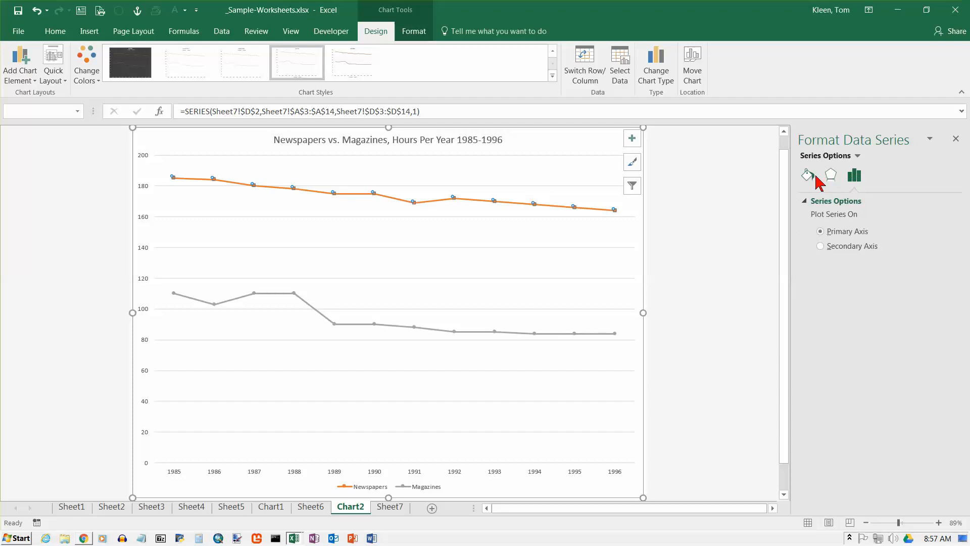
{"action": "left_click", "coordinate": [807, 175]}
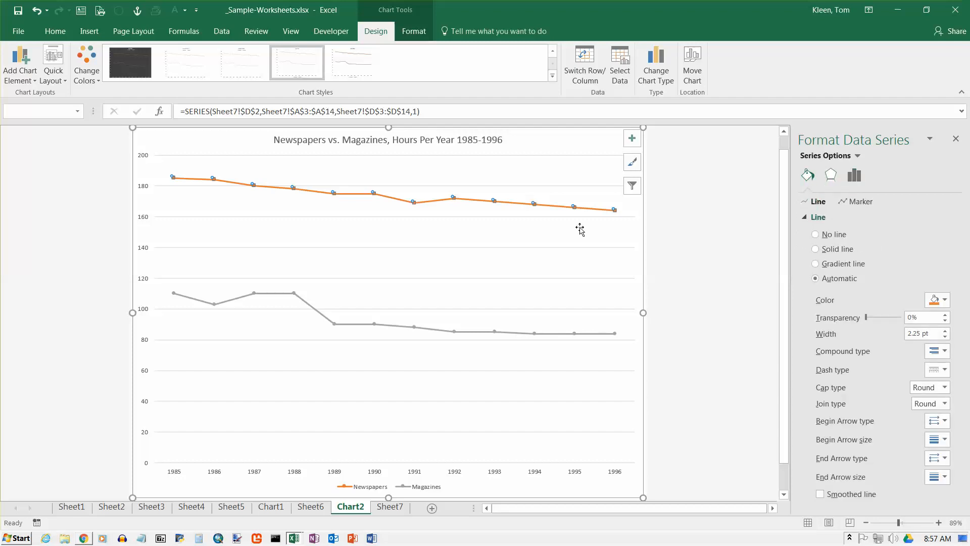
{"action": "mouse_move", "coordinate": [814, 261]}
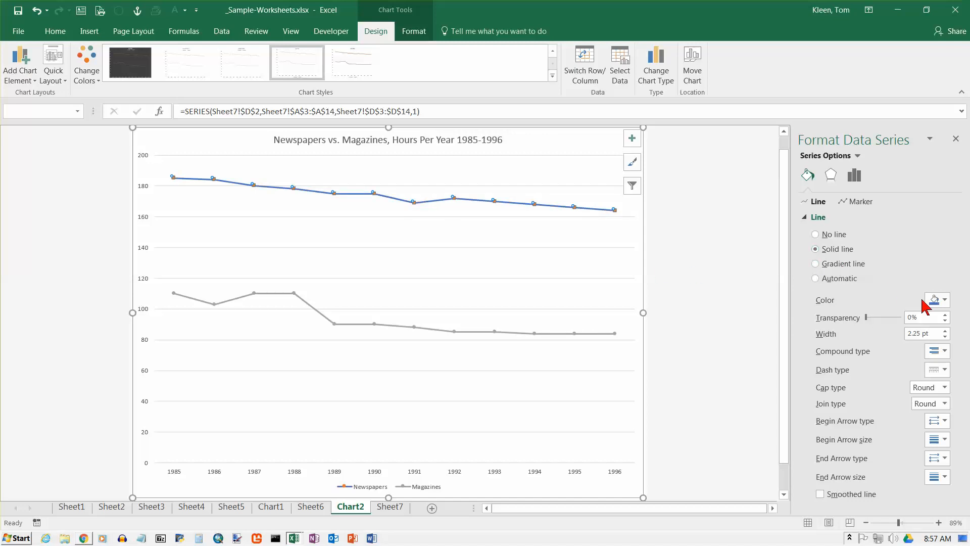
Step: Make the Newspapers line a solid blue colour
{"action": "left_click", "coordinate": [935, 300]}
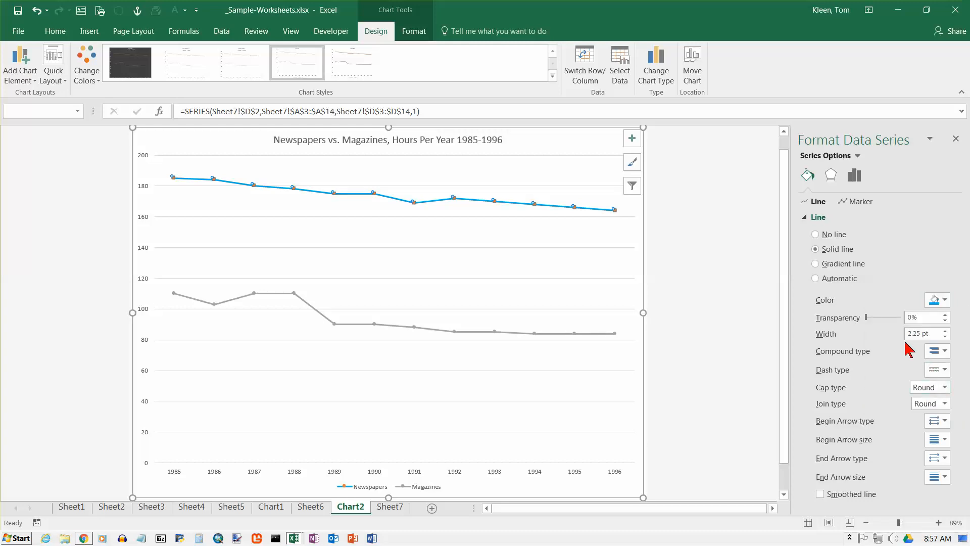
{"action": "left_click", "coordinate": [818, 216]}
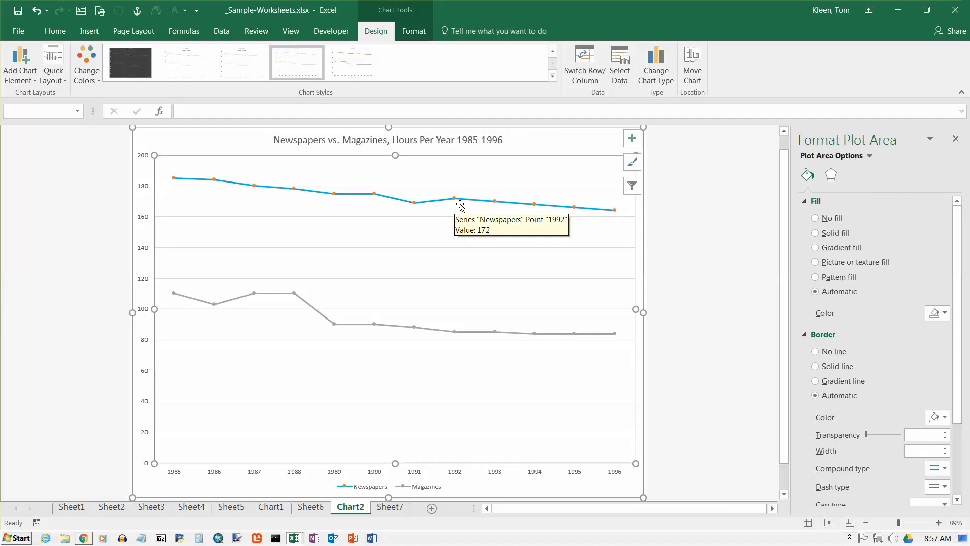
{"action": "mouse_move", "coordinate": [702, 223]}
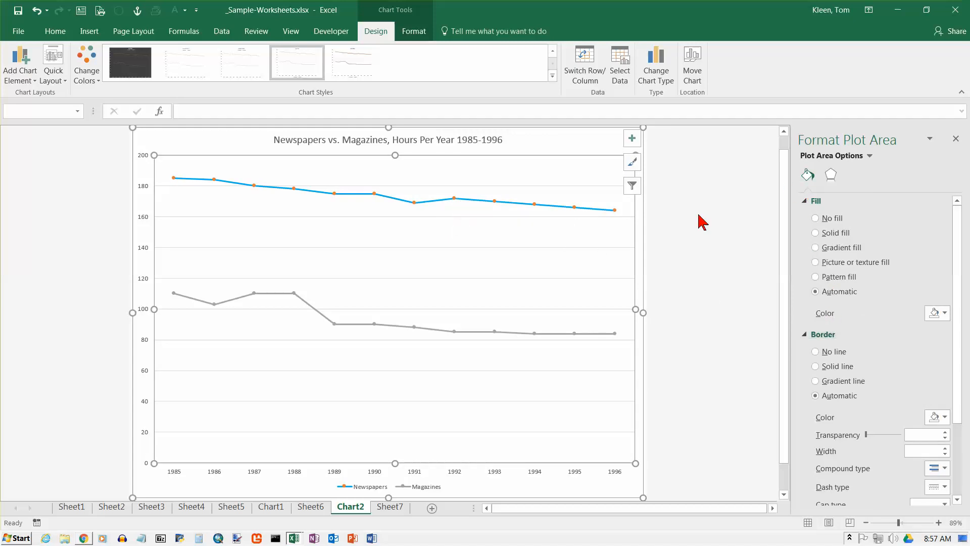
{"action": "mouse_move", "coordinate": [660, 191]}
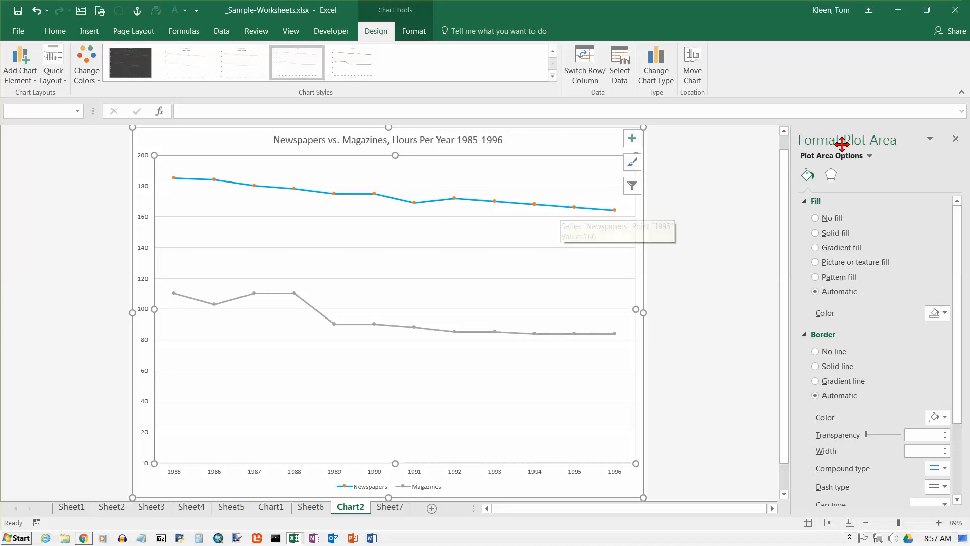
{"action": "mouse_move", "coordinate": [430, 340]}
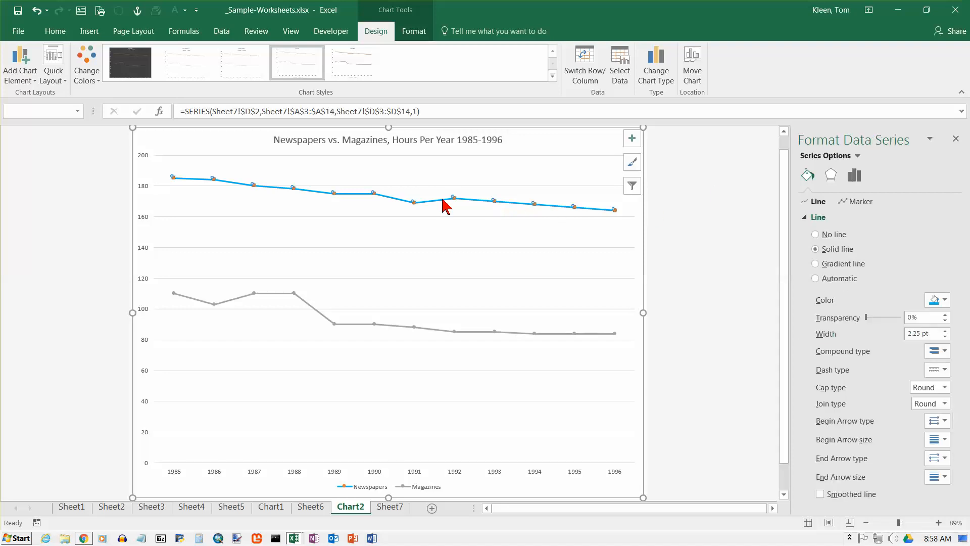
{"action": "mouse_move", "coordinate": [217, 185]}
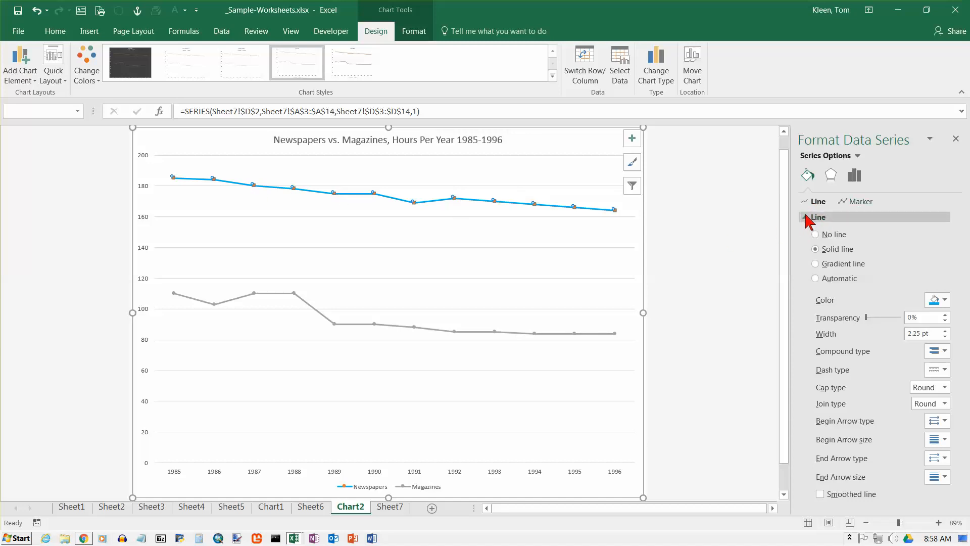
Step: Give the Newspapers markers a solid blue fill
{"action": "left_click", "coordinate": [860, 201]}
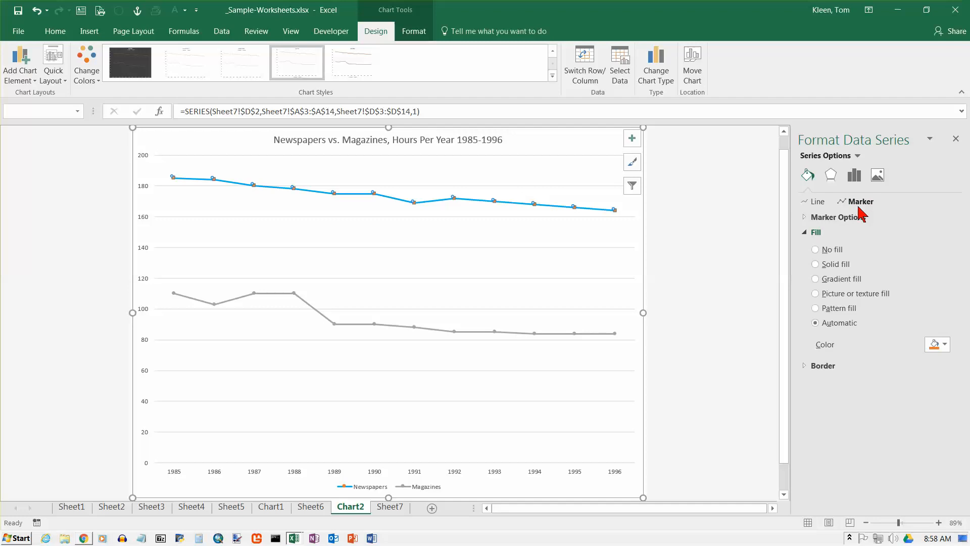
{"action": "left_click", "coordinate": [945, 344]}
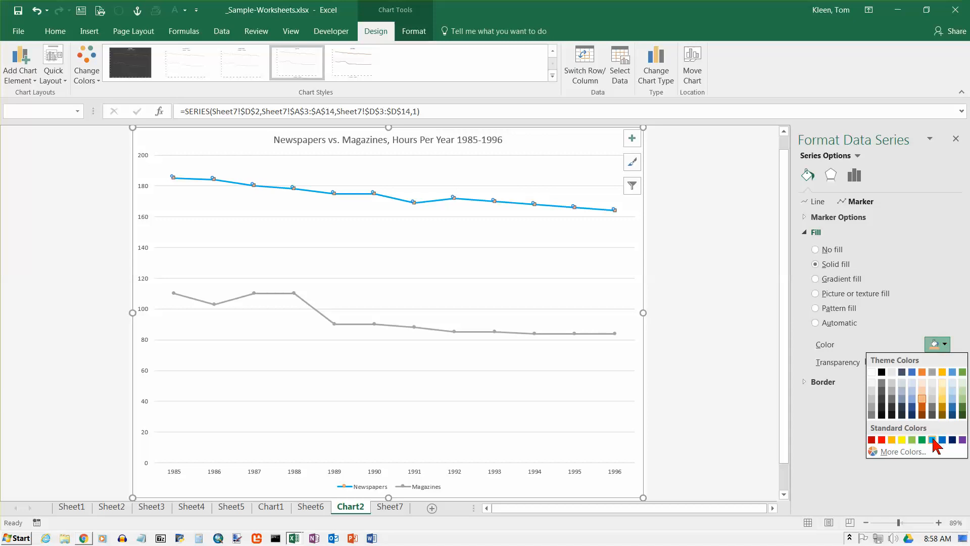
{"action": "left_click", "coordinate": [934, 439]}
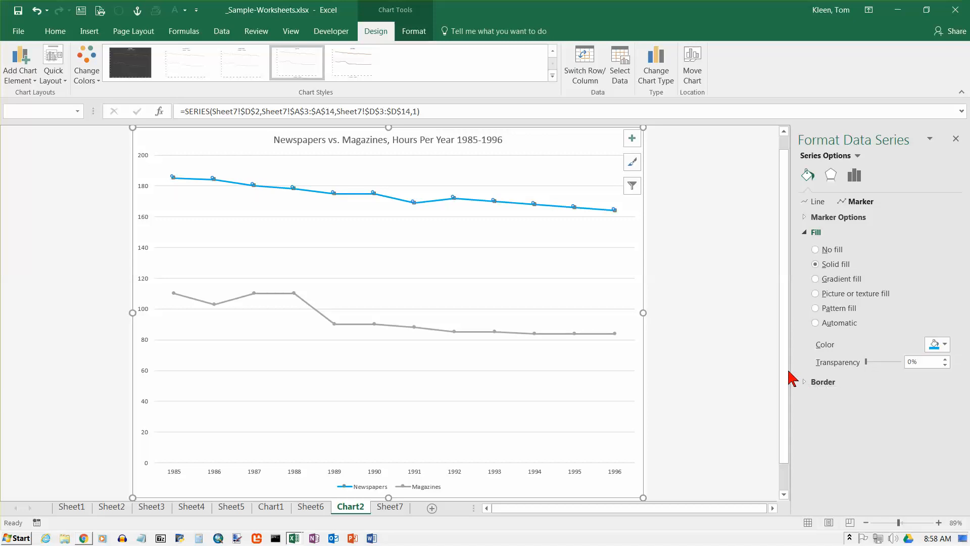
{"action": "mouse_move", "coordinate": [507, 209]}
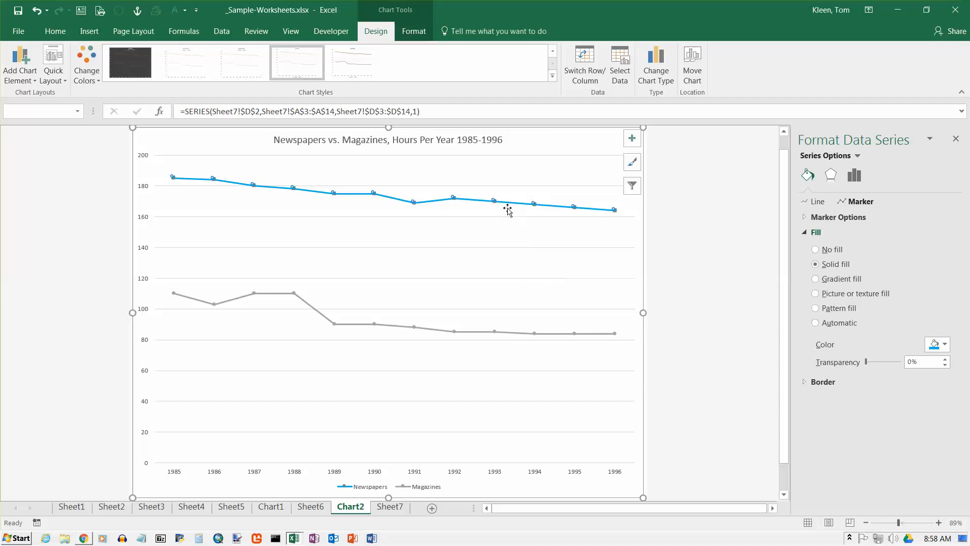
Step: Select an empty spot in the plot area to switch the pane to Format Plot Area
{"action": "left_click", "coordinate": [335, 210]}
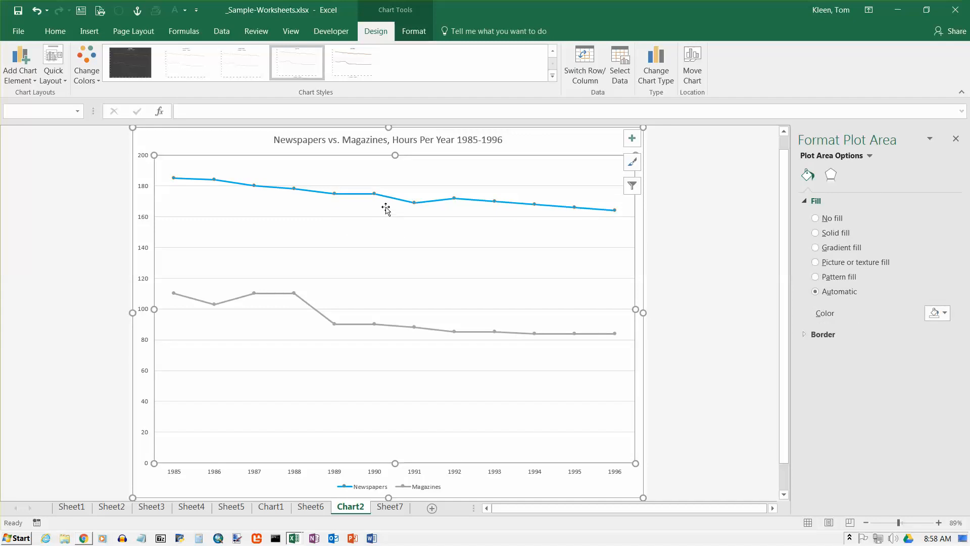
{"action": "mouse_move", "coordinate": [426, 210]}
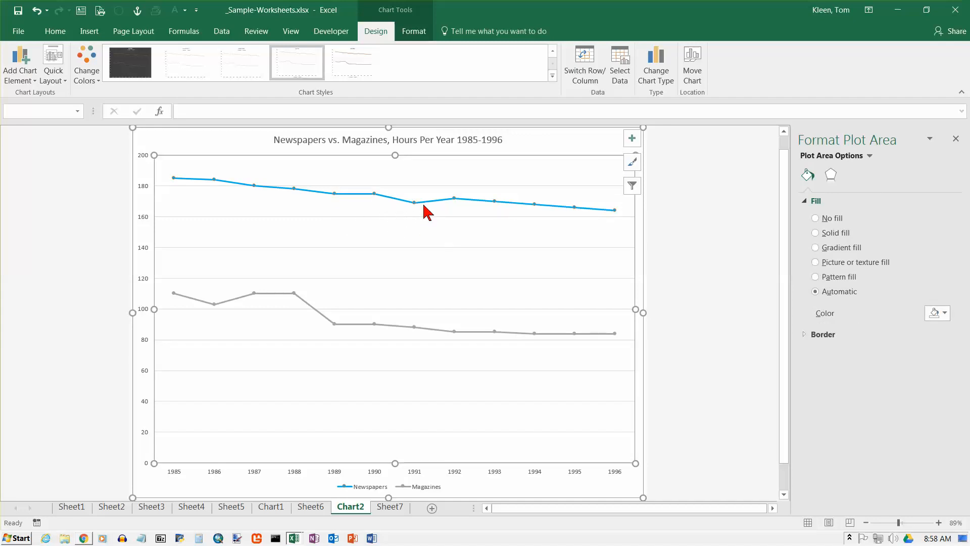
{"action": "mouse_move", "coordinate": [591, 213]}
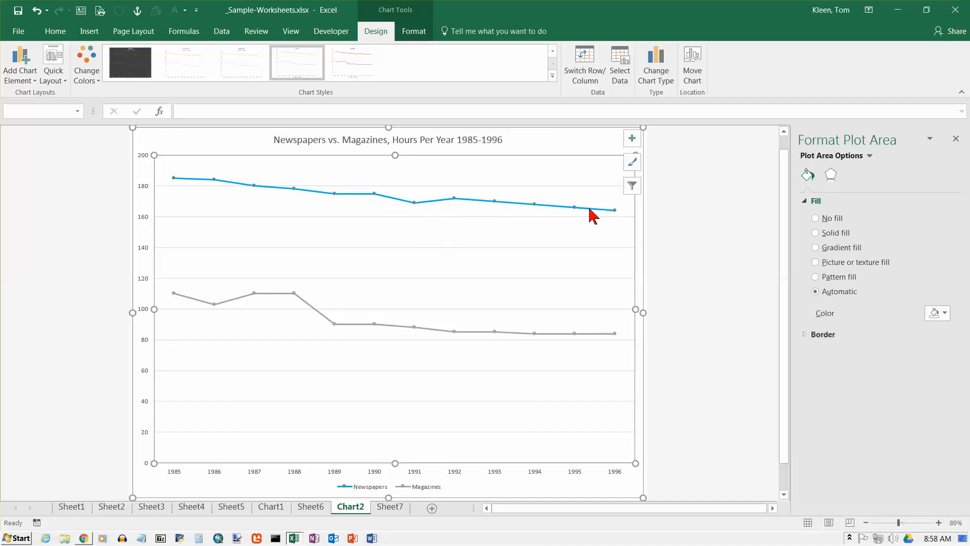
{"action": "mouse_move", "coordinate": [858, 143]}
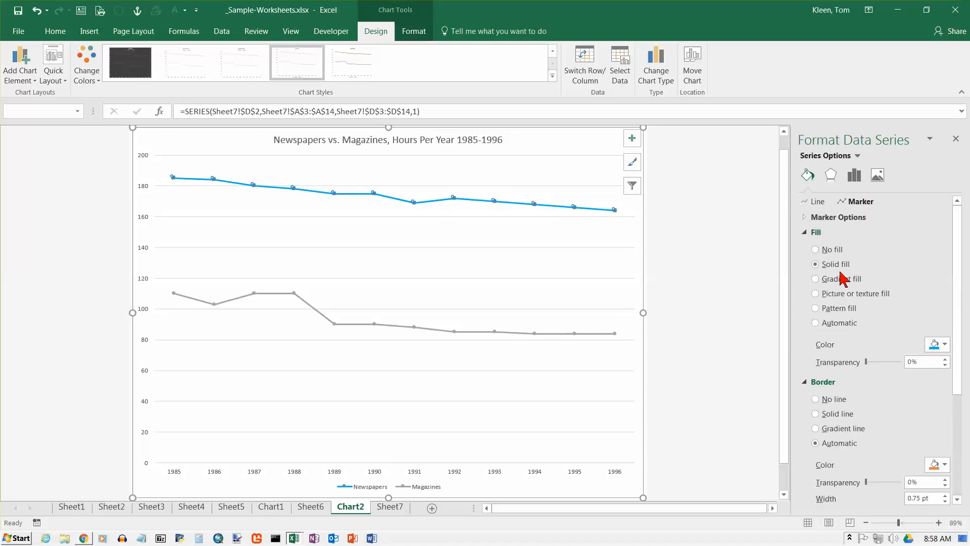
Step: Give the Newspapers markers a solid-line border coloured blue
{"action": "left_click", "coordinate": [815, 413]}
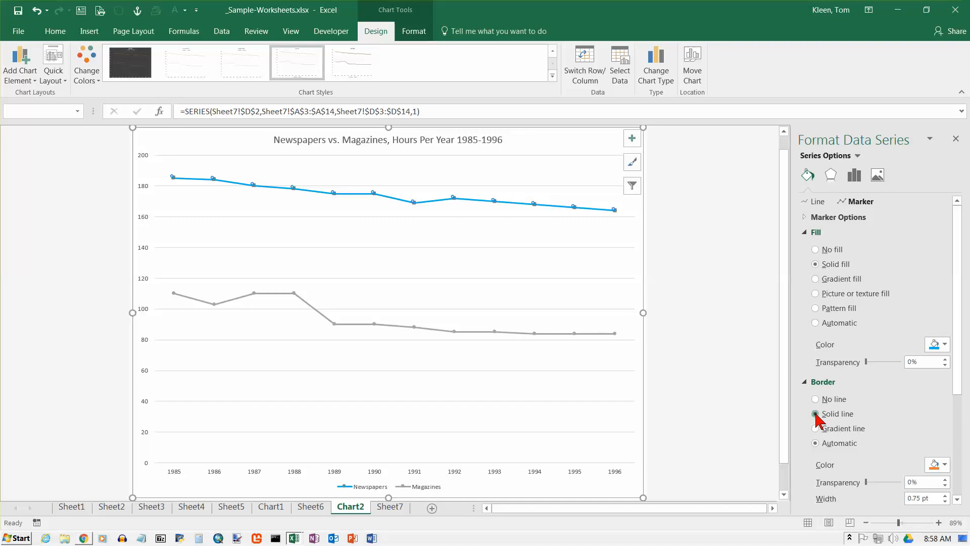
{"action": "left_click", "coordinate": [943, 465]}
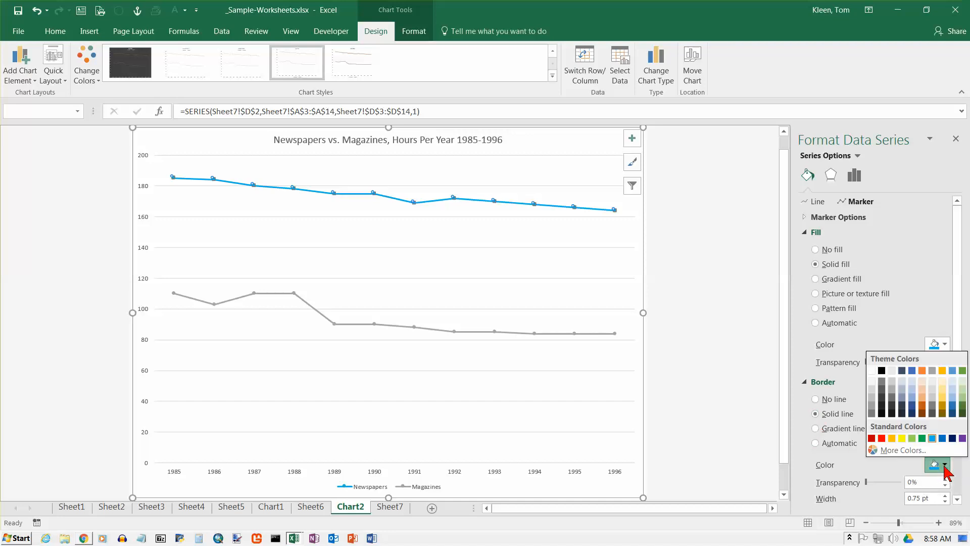
{"action": "left_click", "coordinate": [432, 269]}
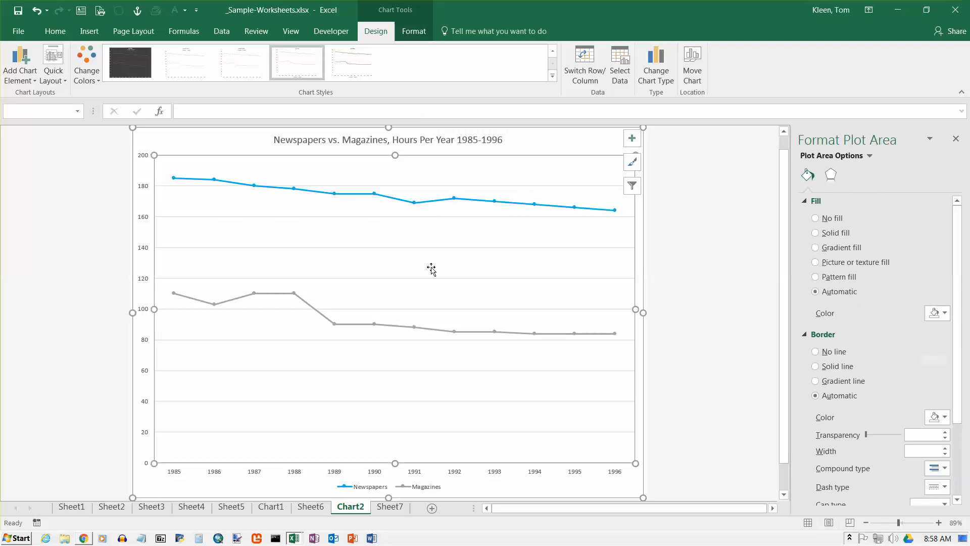
{"action": "mouse_move", "coordinate": [401, 265]}
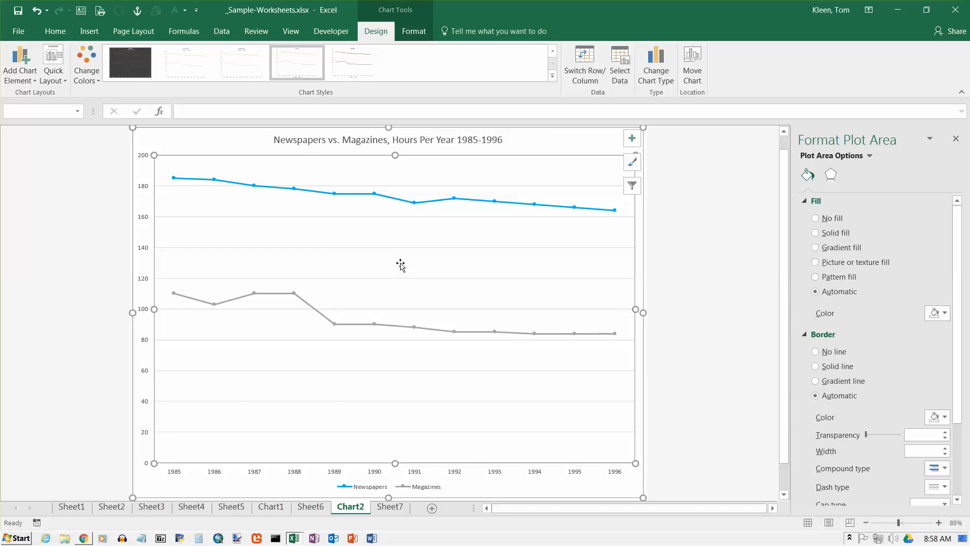
{"action": "mouse_move", "coordinate": [356, 326]}
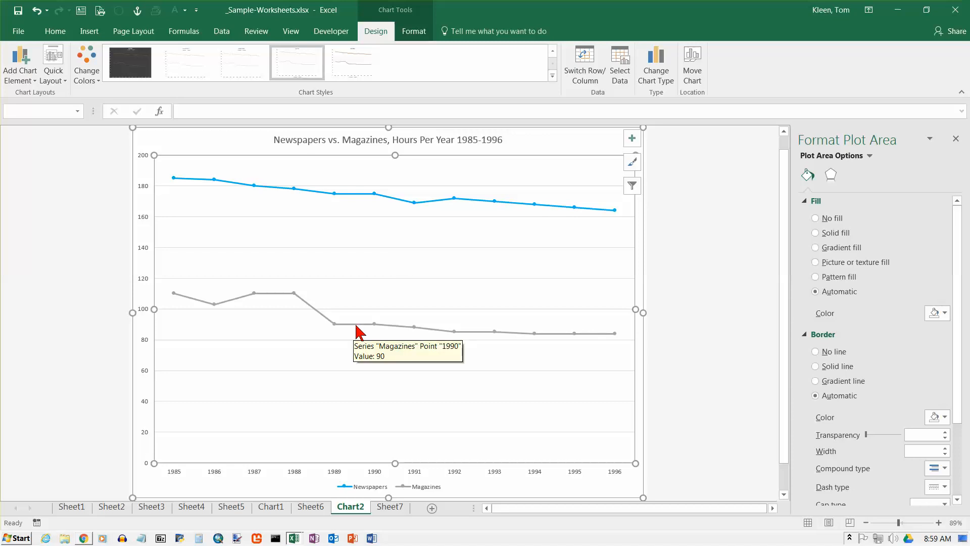
{"action": "mouse_move", "coordinate": [465, 297]}
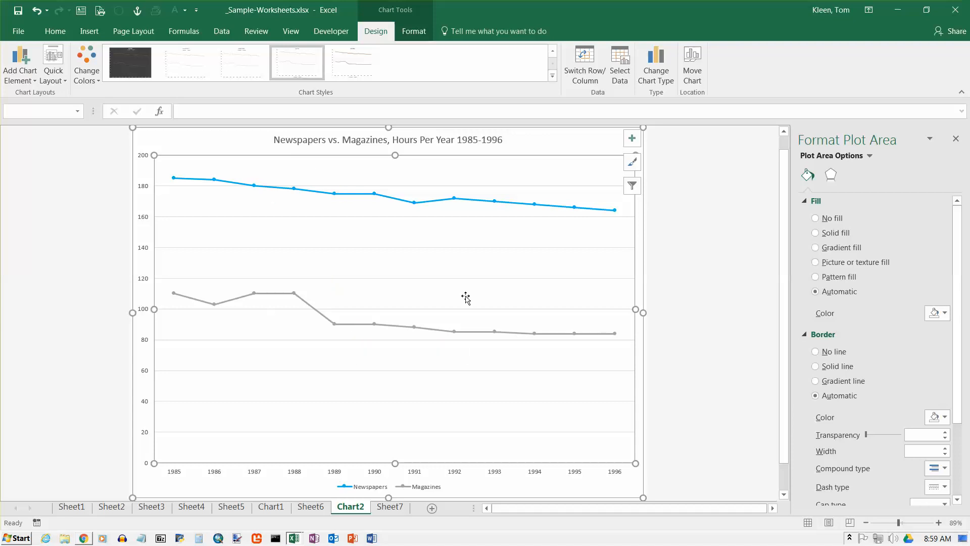
{"action": "mouse_move", "coordinate": [148, 160]}
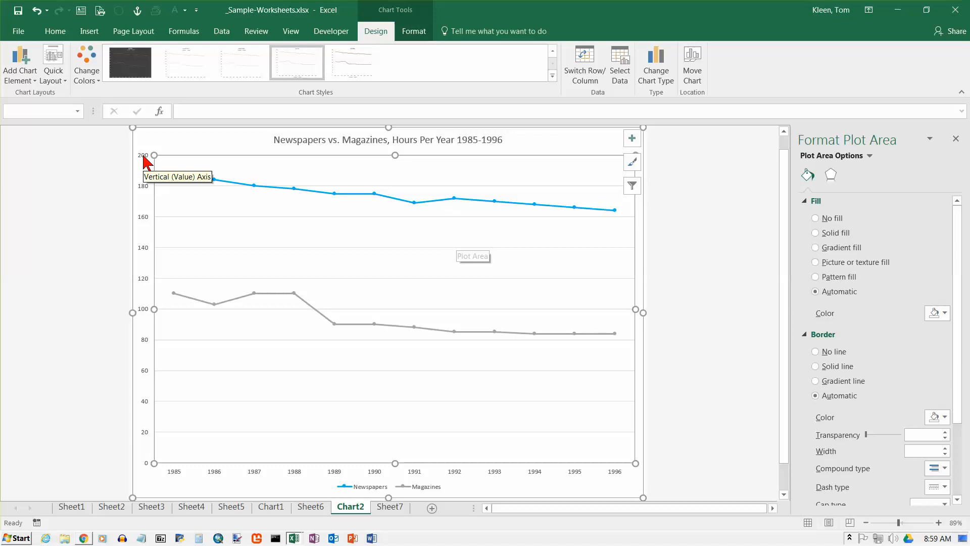
Step: Select the vertical axis, then the whole chart area to show Format Chart Area
{"action": "left_click", "coordinate": [142, 155]}
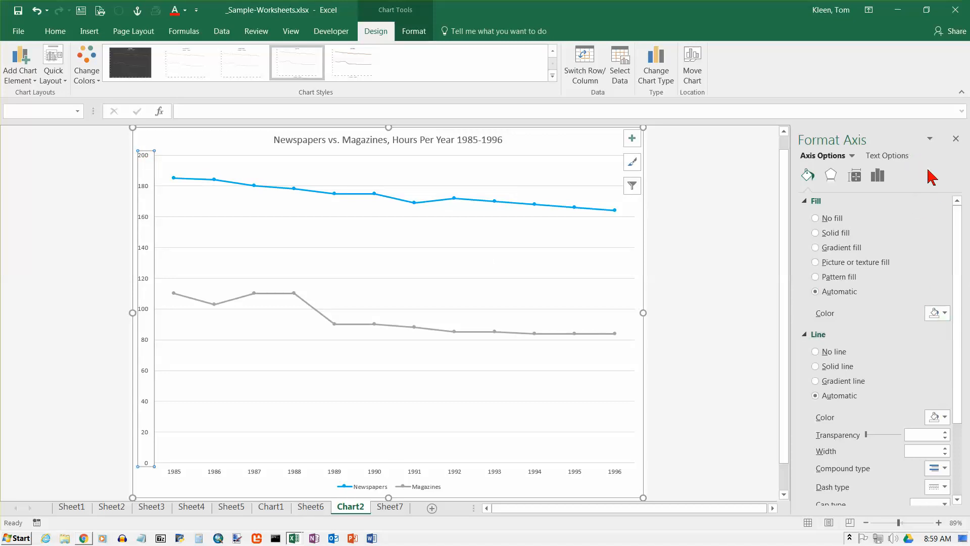
{"action": "mouse_move", "coordinate": [889, 216]}
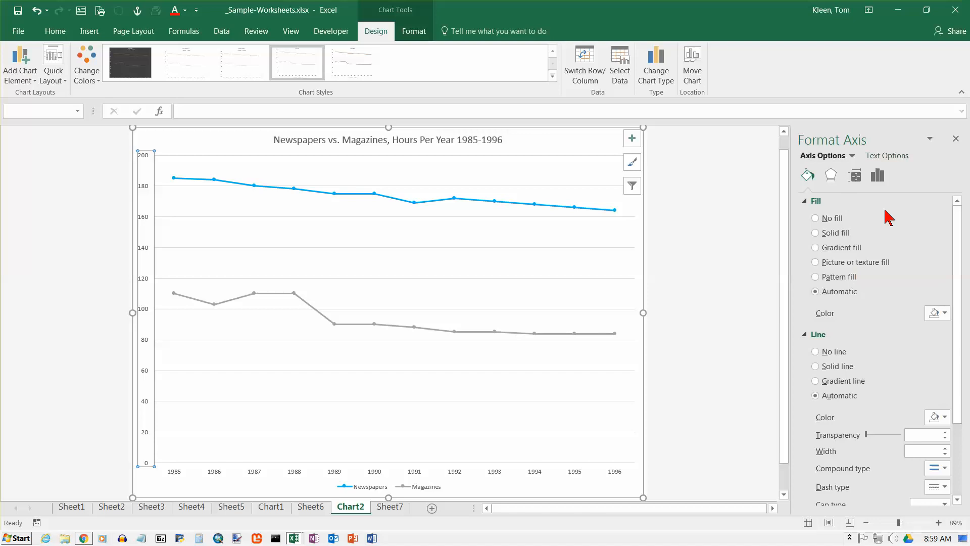
{"action": "left_click", "coordinate": [424, 470]}
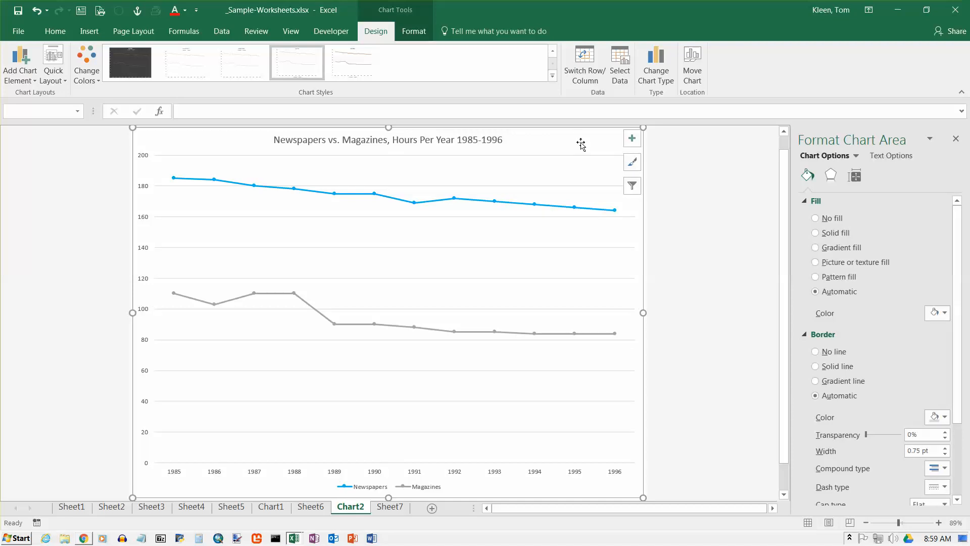
{"action": "mouse_move", "coordinate": [819, 160]}
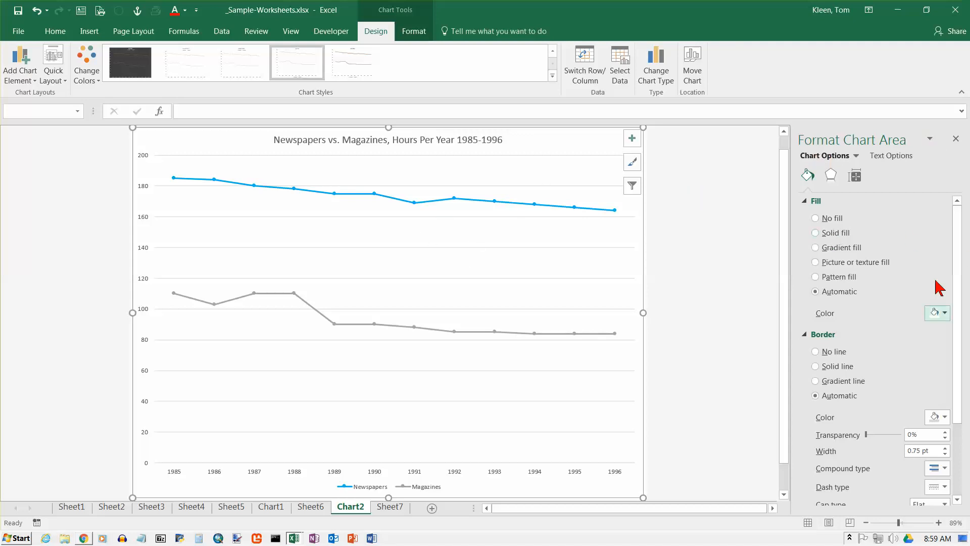
{"action": "mouse_move", "coordinate": [408, 362]}
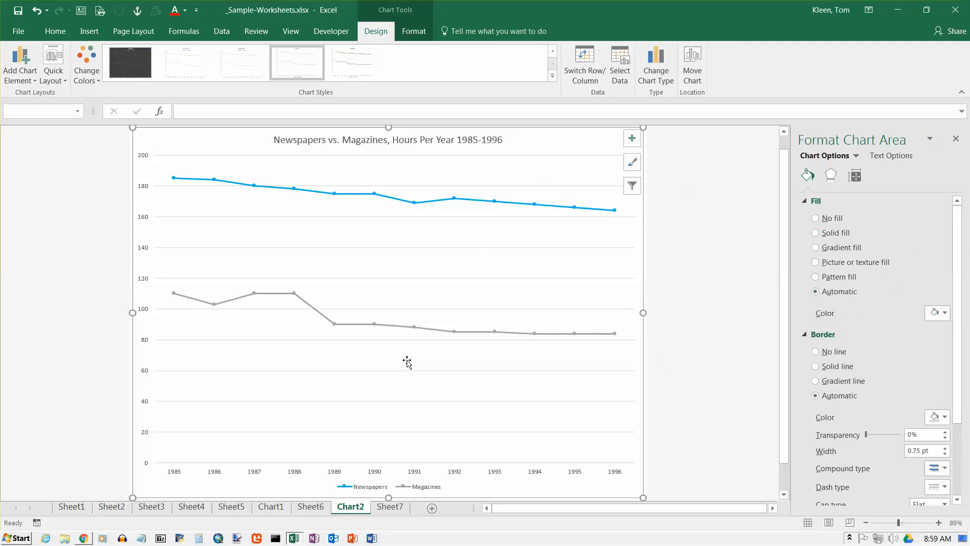
{"action": "mouse_move", "coordinate": [203, 180]}
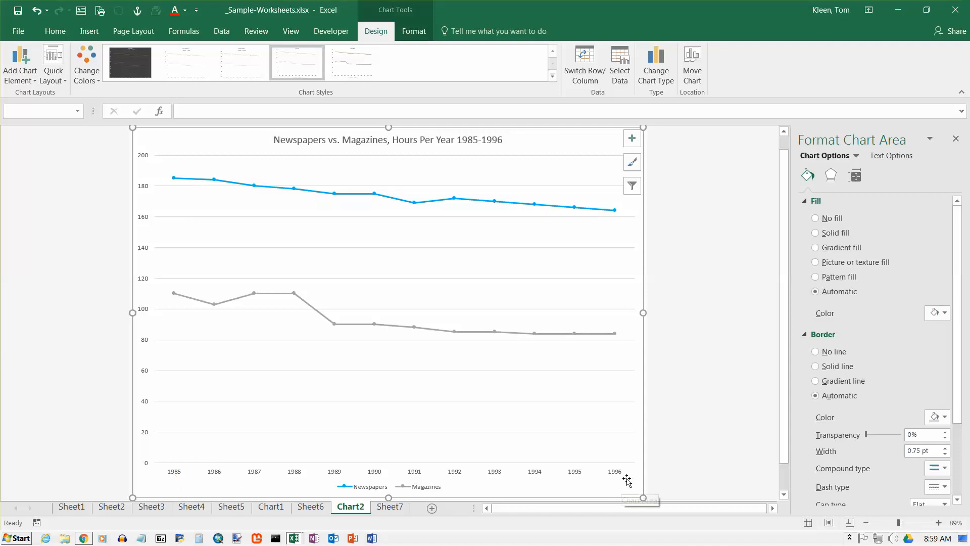
{"action": "mouse_move", "coordinate": [618, 479]}
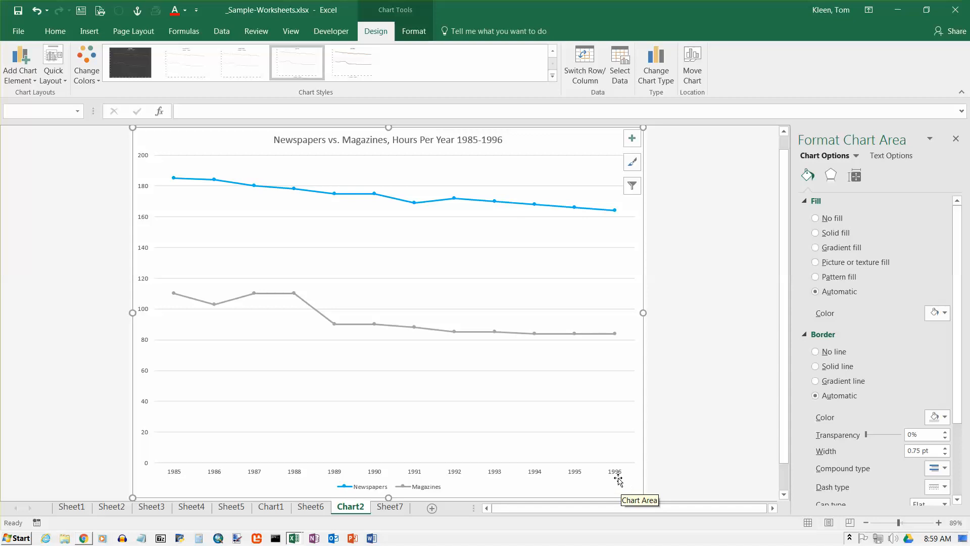
{"action": "mouse_move", "coordinate": [172, 483]}
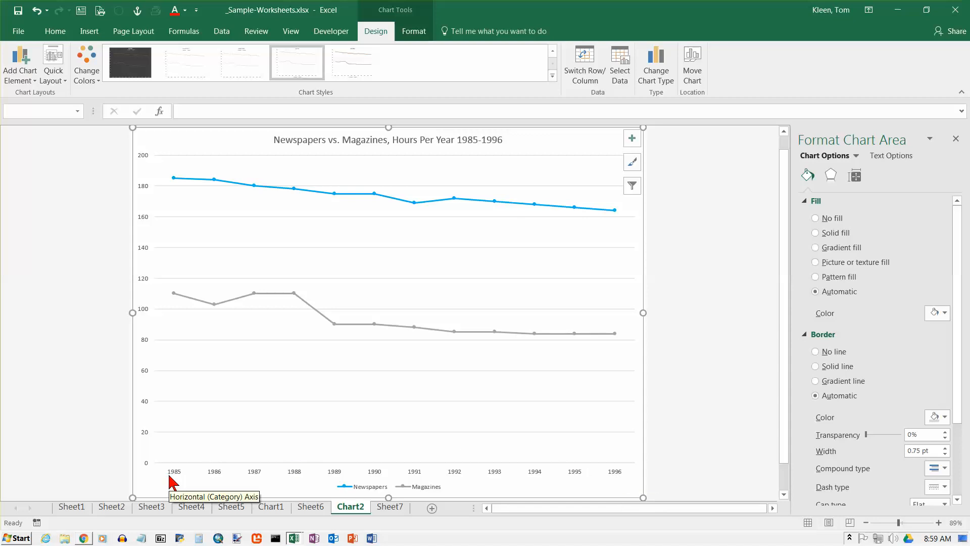